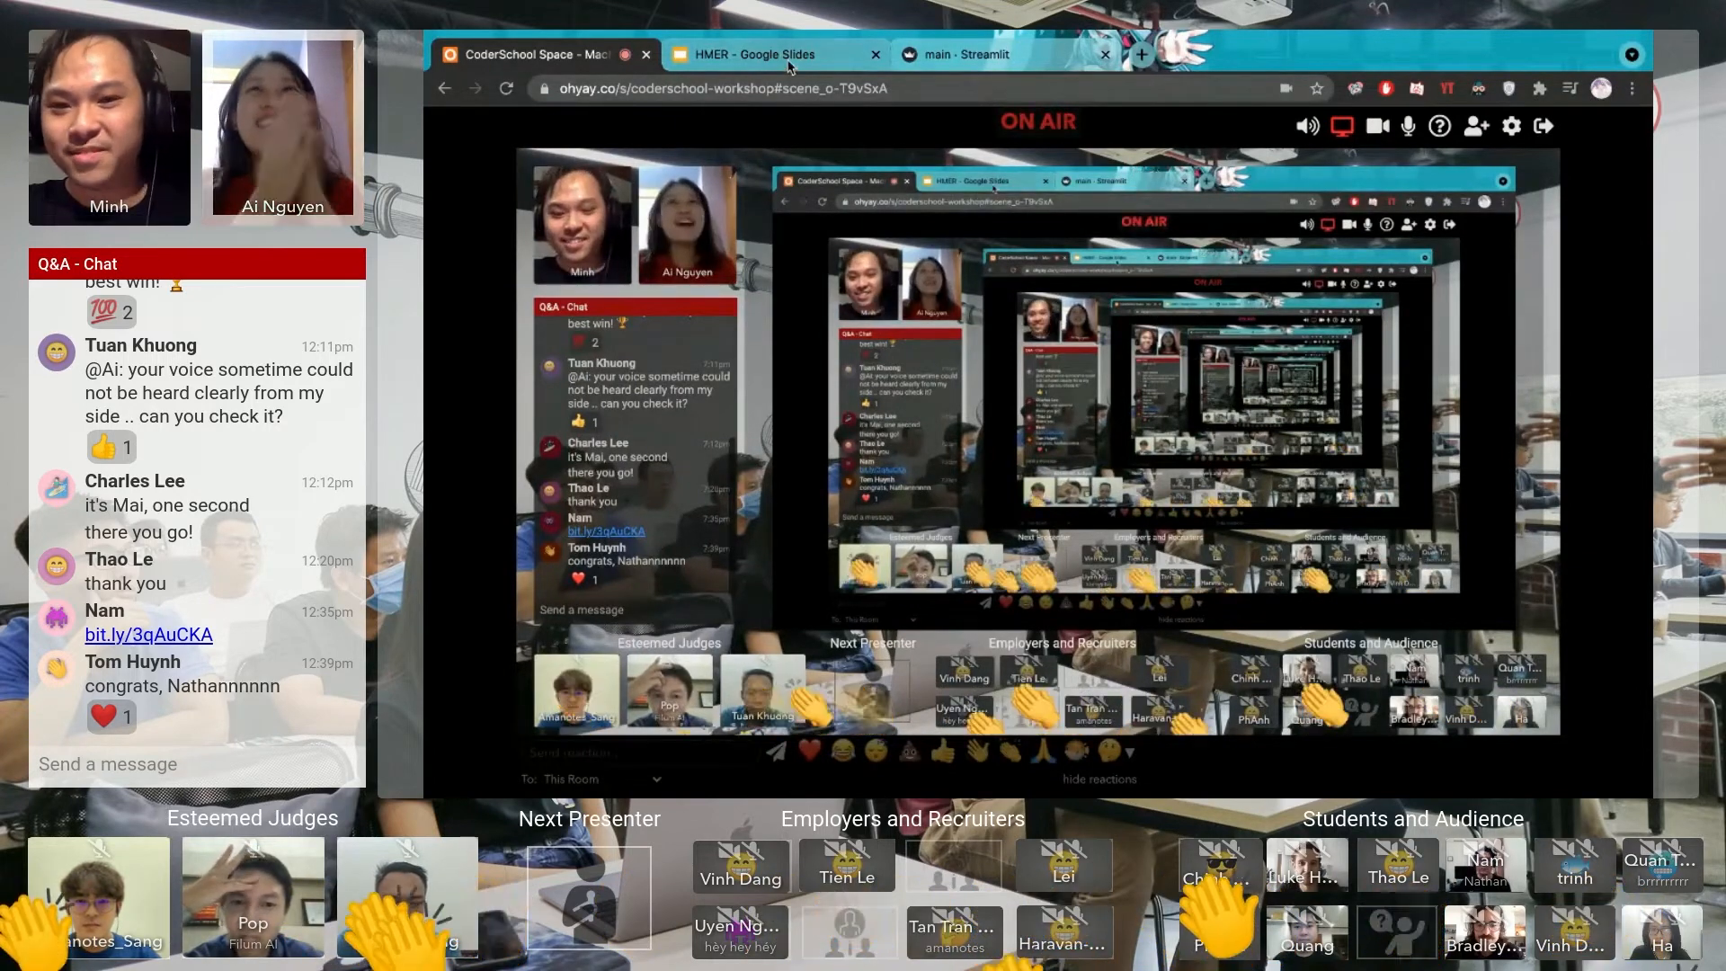
- Switch the browser to the HMER Google Slides deck on its title slide
left_click(772, 54)
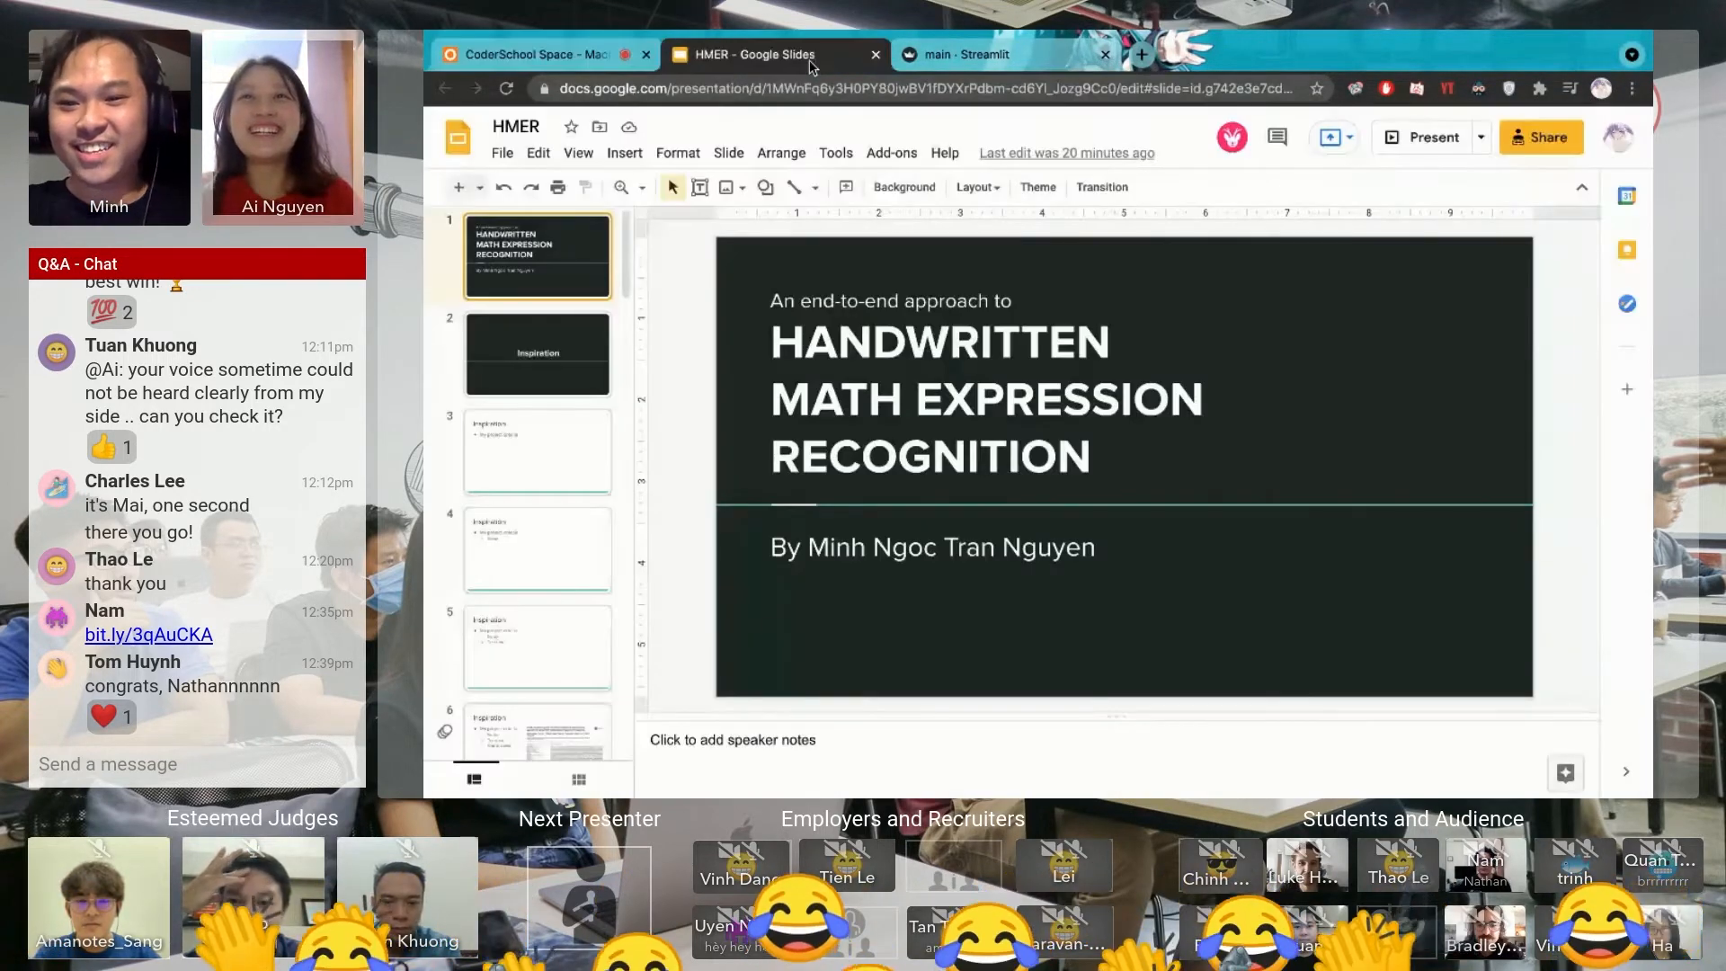
left_click(1426, 136)
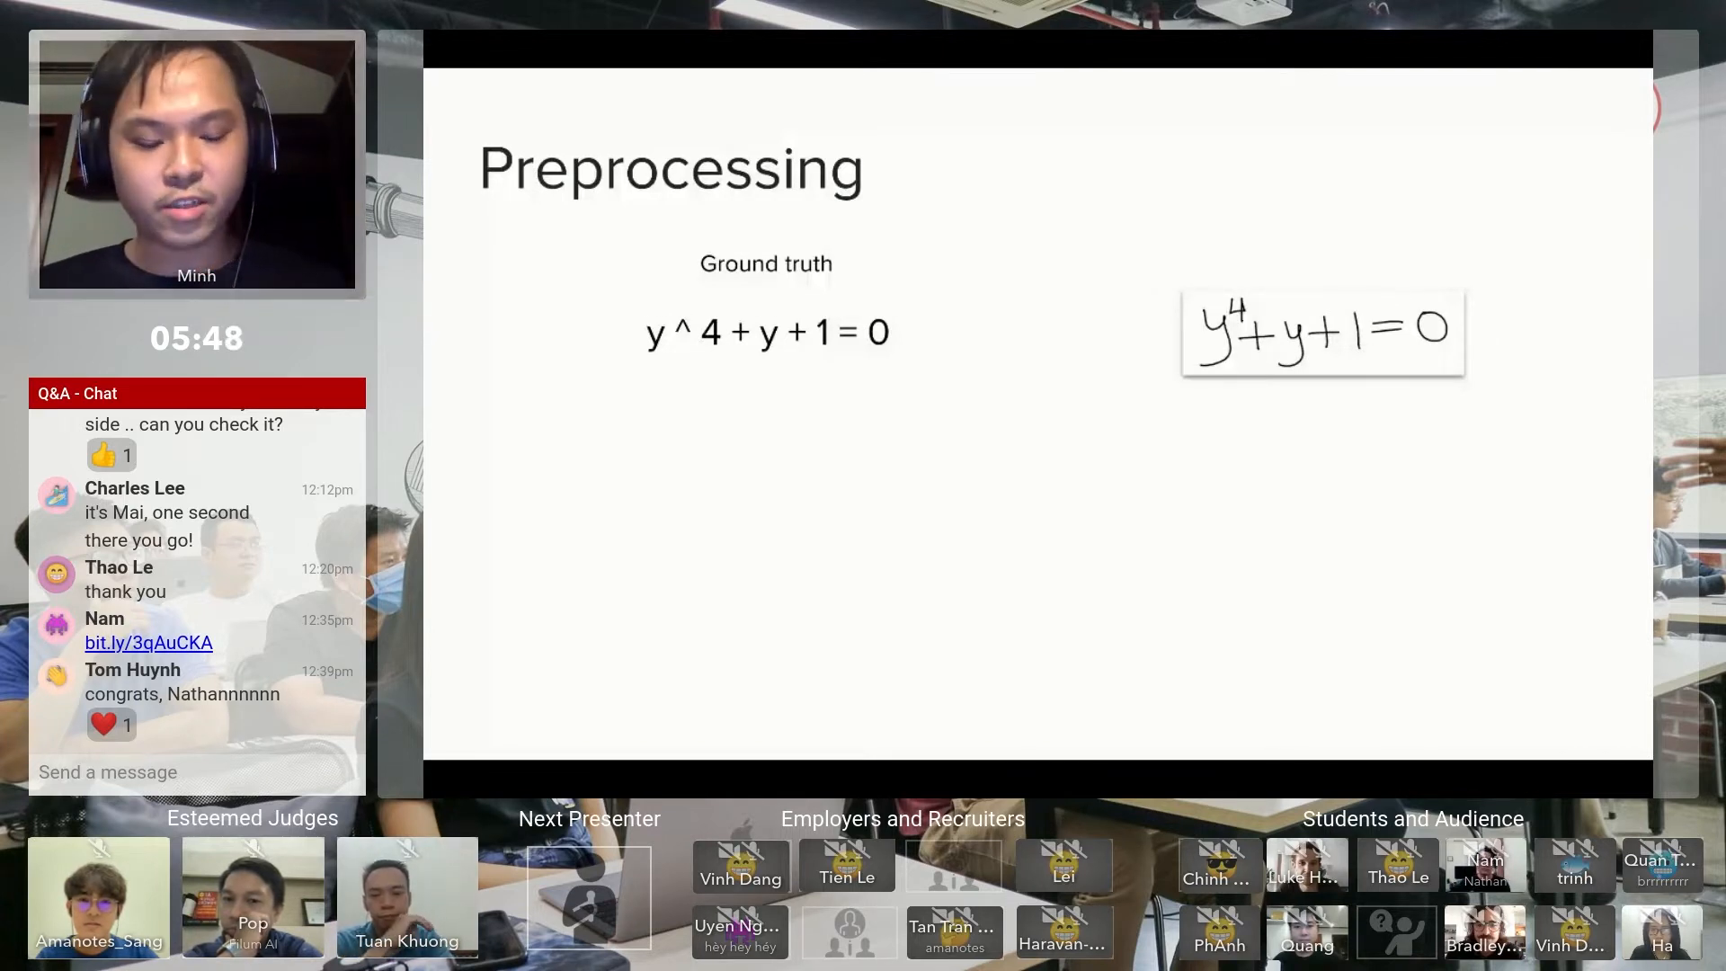
- Advance to the Preprocessing slide showing ground truth y ^ 4 + y + 1 = 0
key("right")
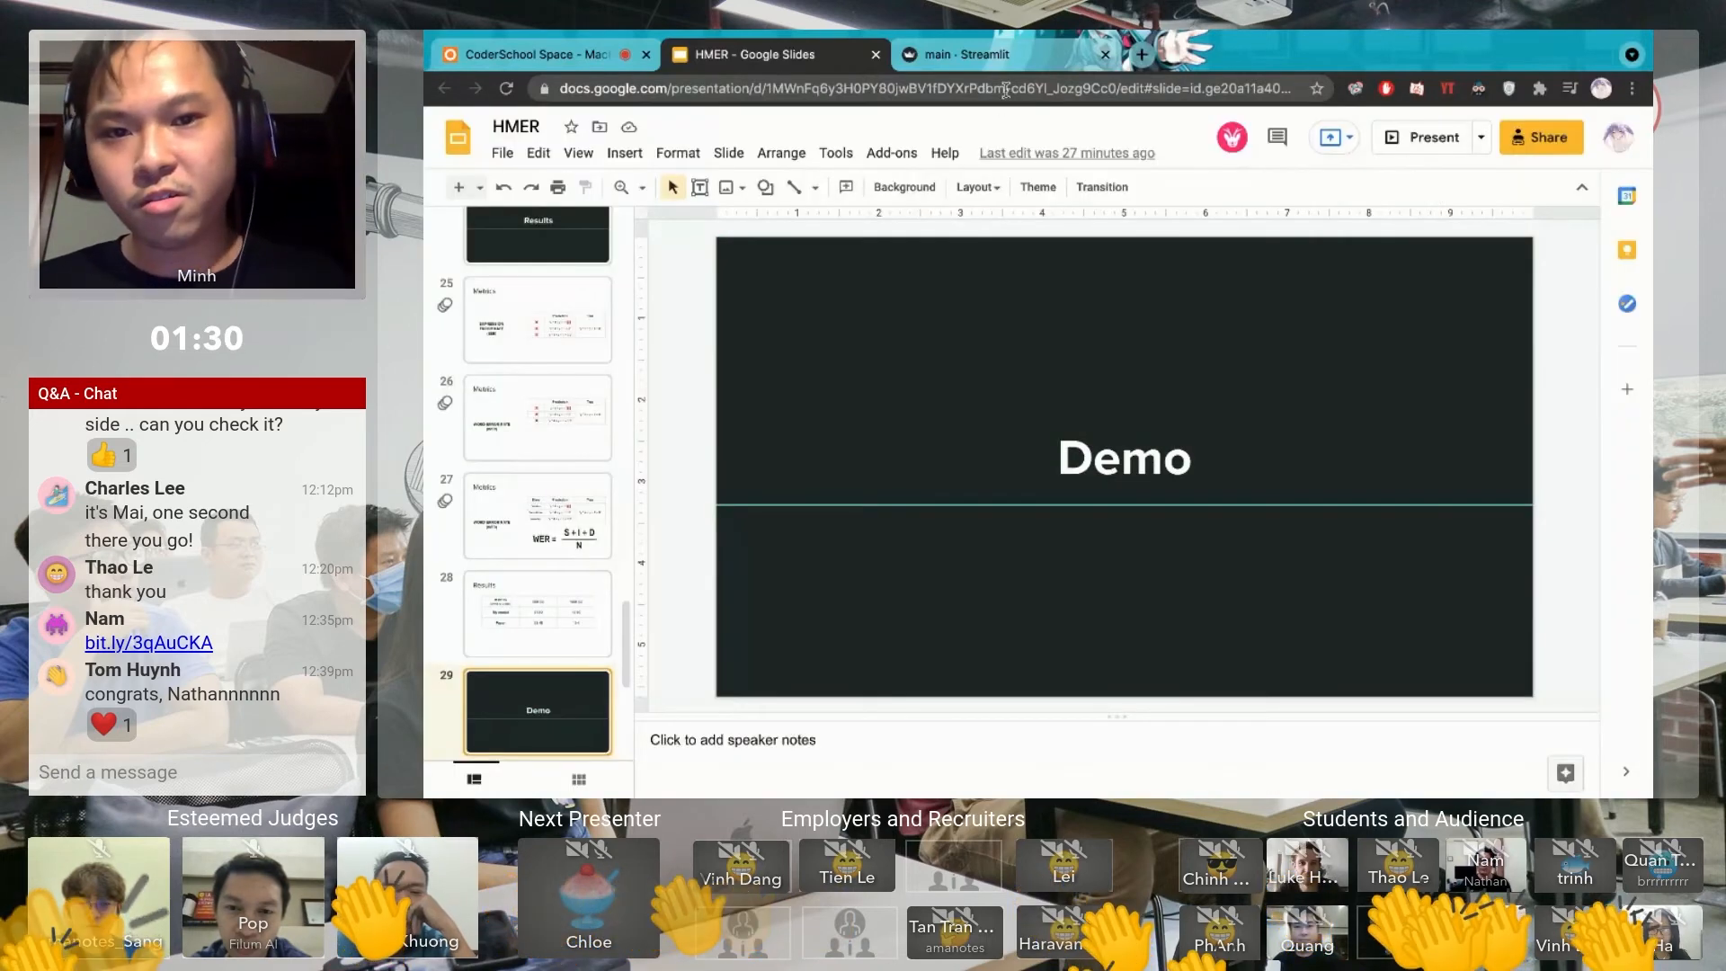
- Upload demo4.png, a handwritten limit expression, into the Image-2-LaTeX app
left_click(965, 54)
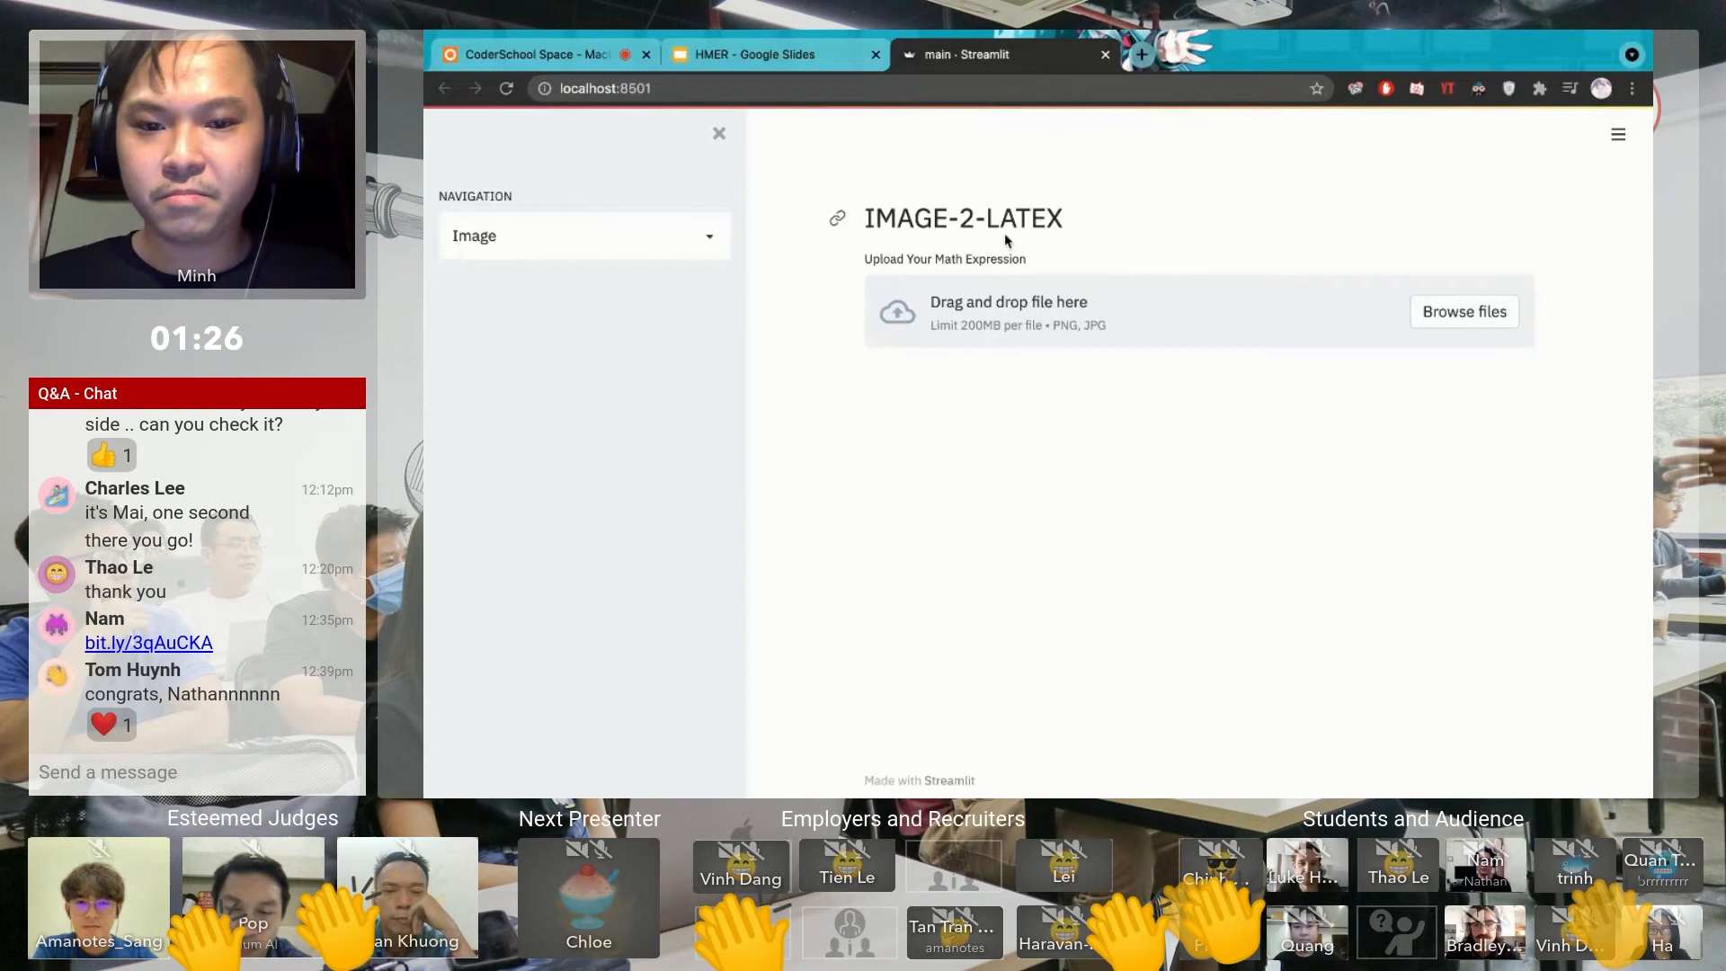
mouse_move(1228, 279)
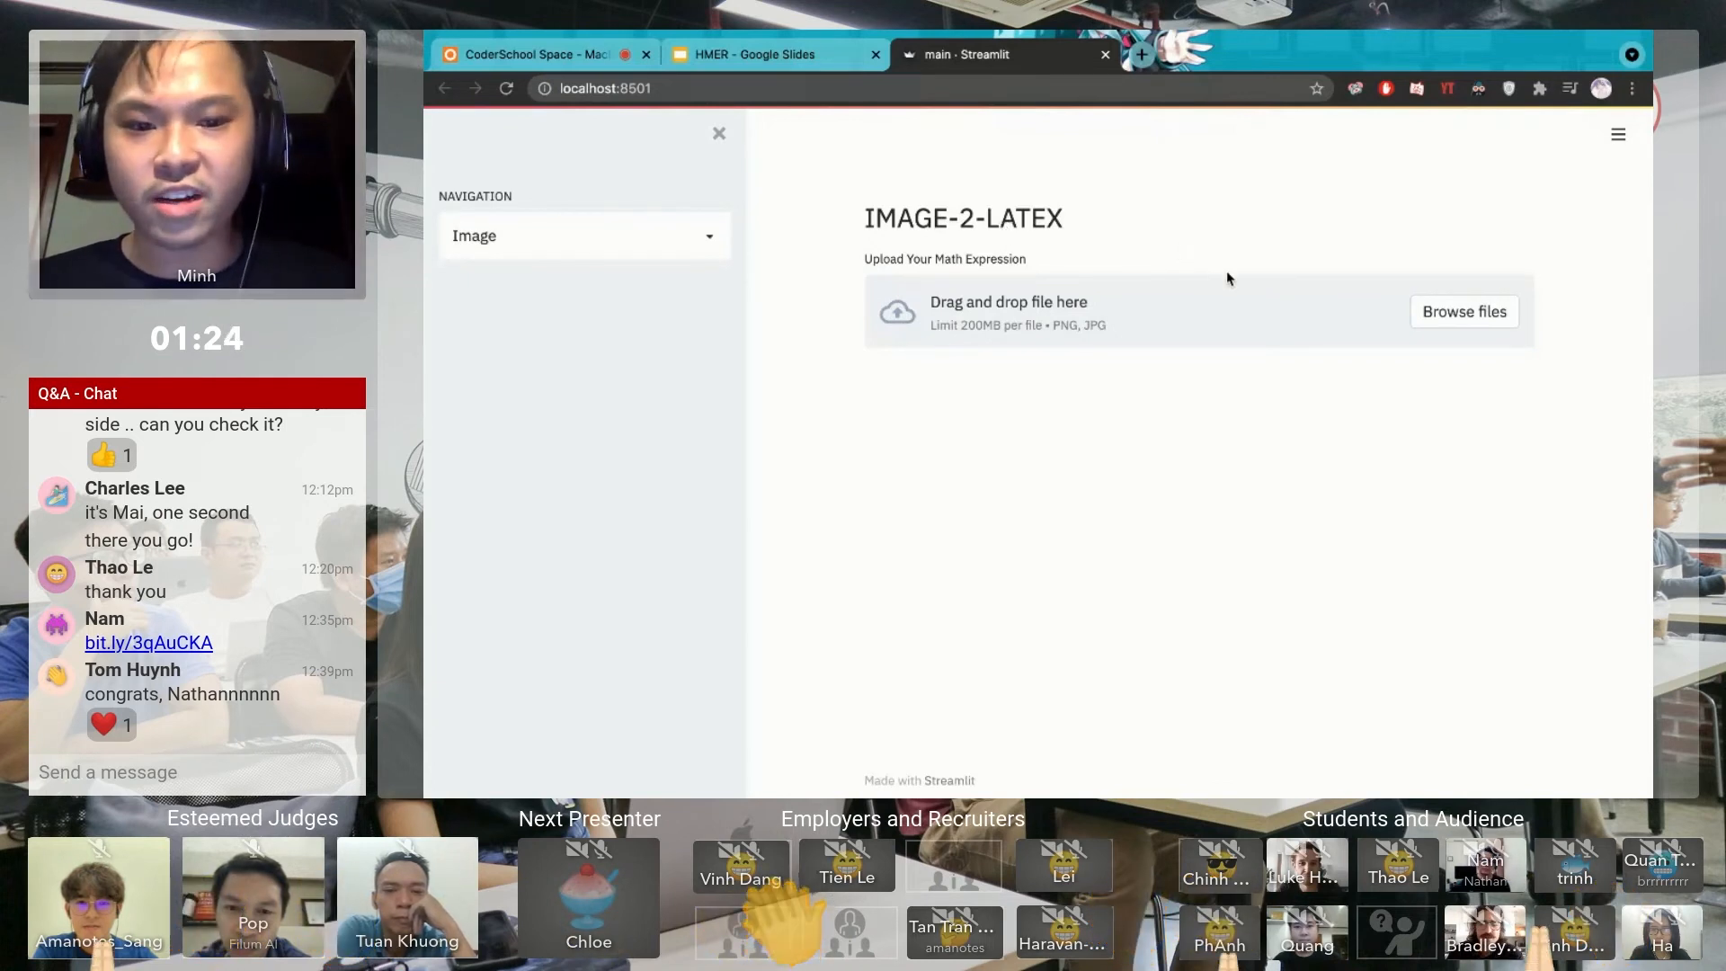
mouse_move(1177, 335)
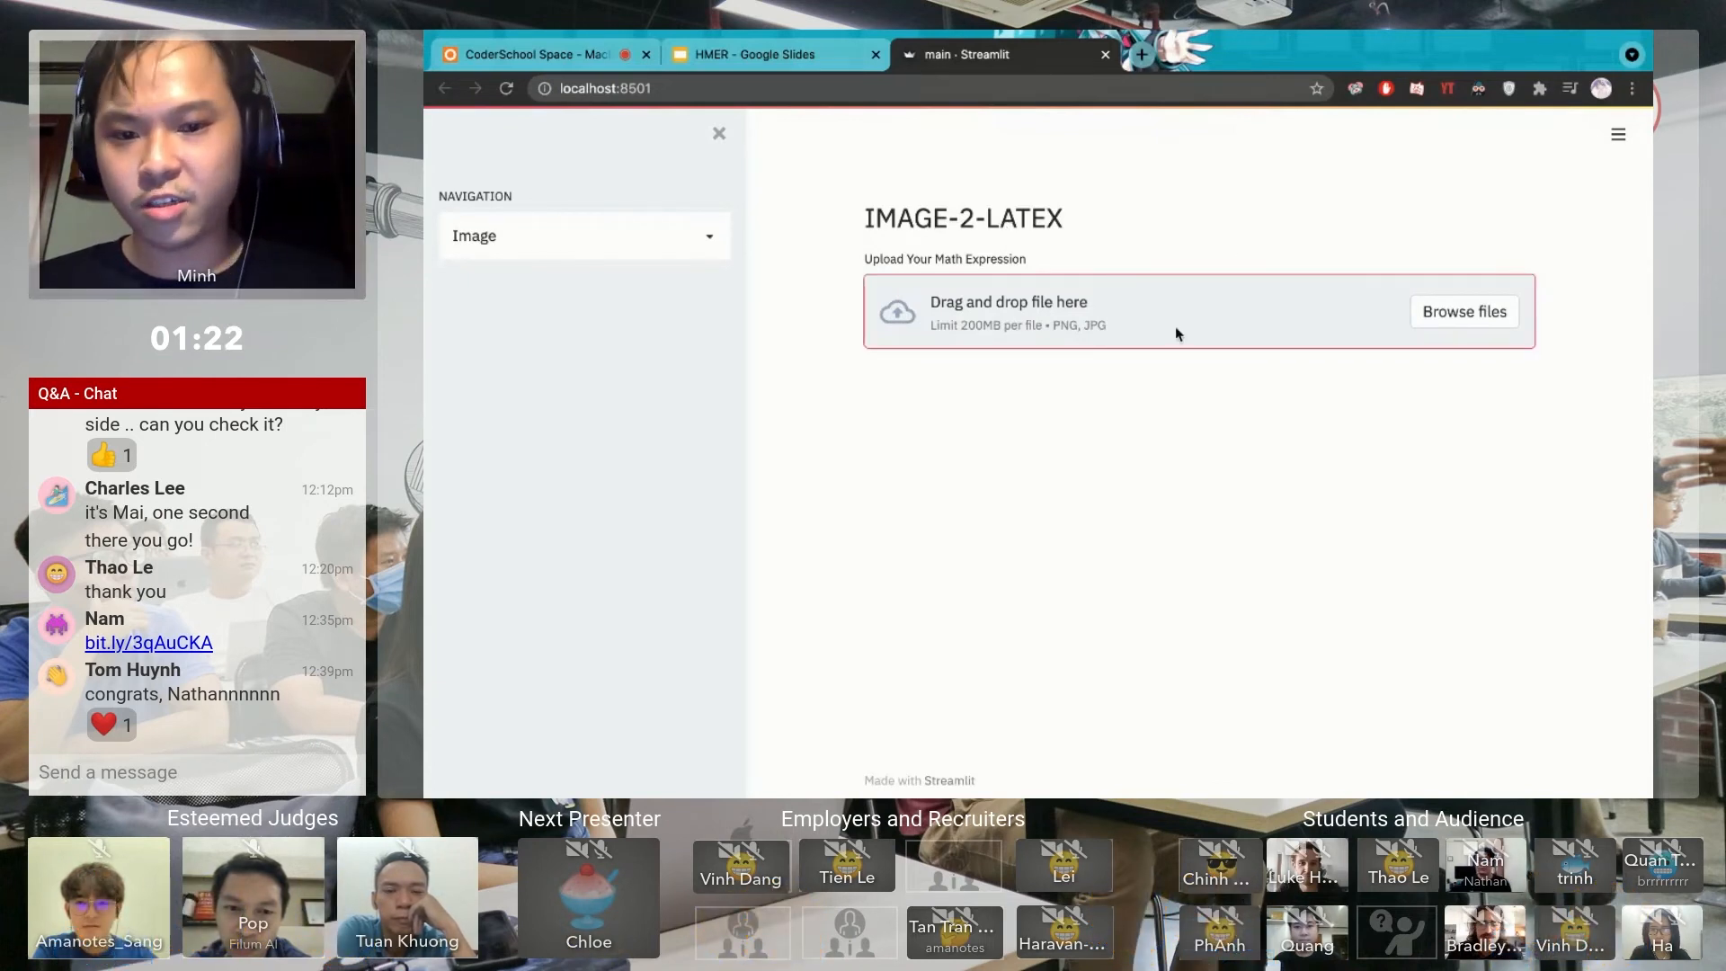
left_click(1463, 311)
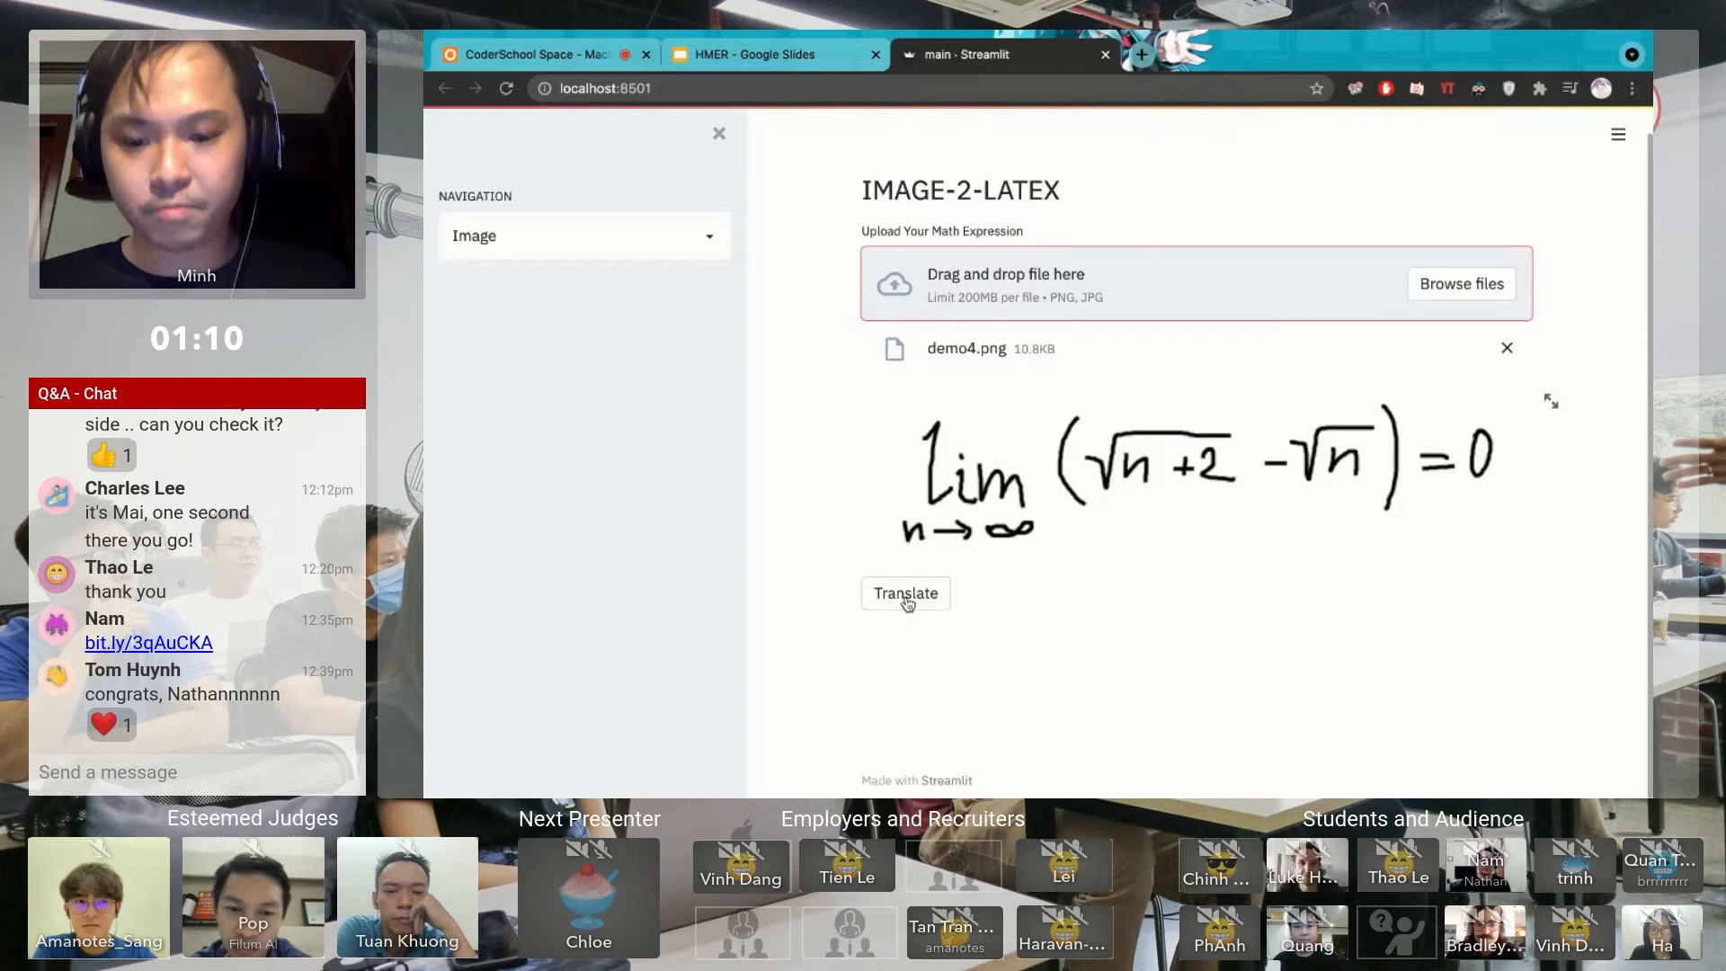
- Translate demo4.png into LaTeX code with the rendered limit formula beneath
left_click(904, 591)
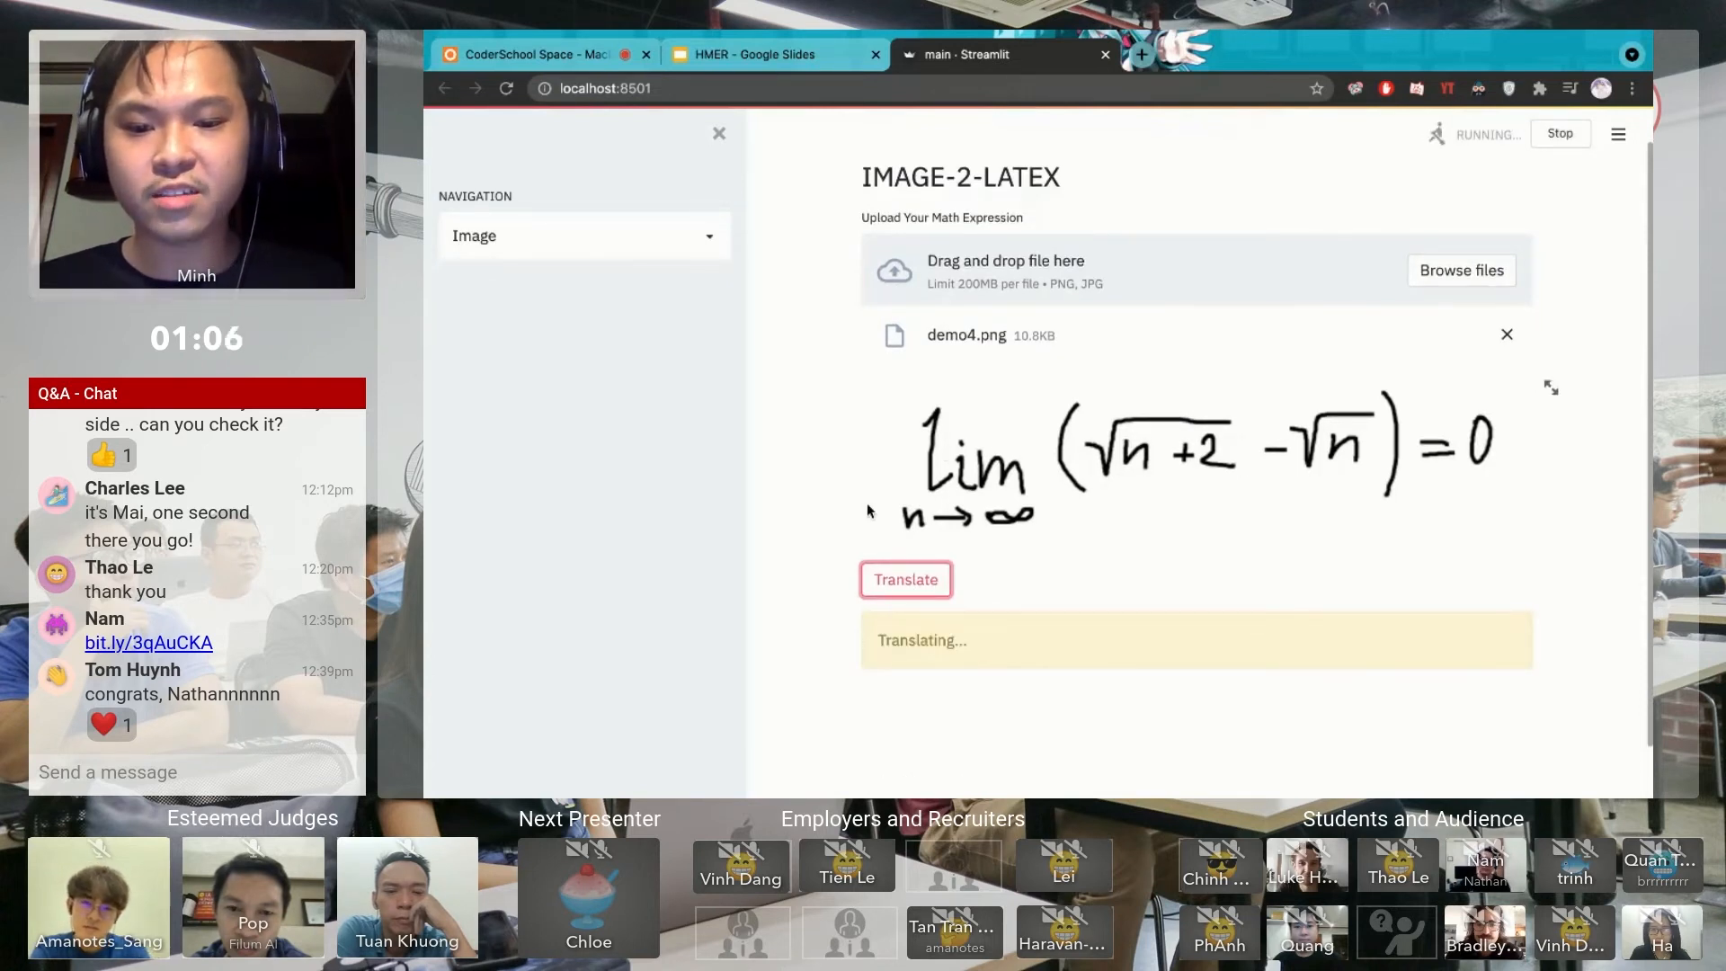
scroll("down", 3)
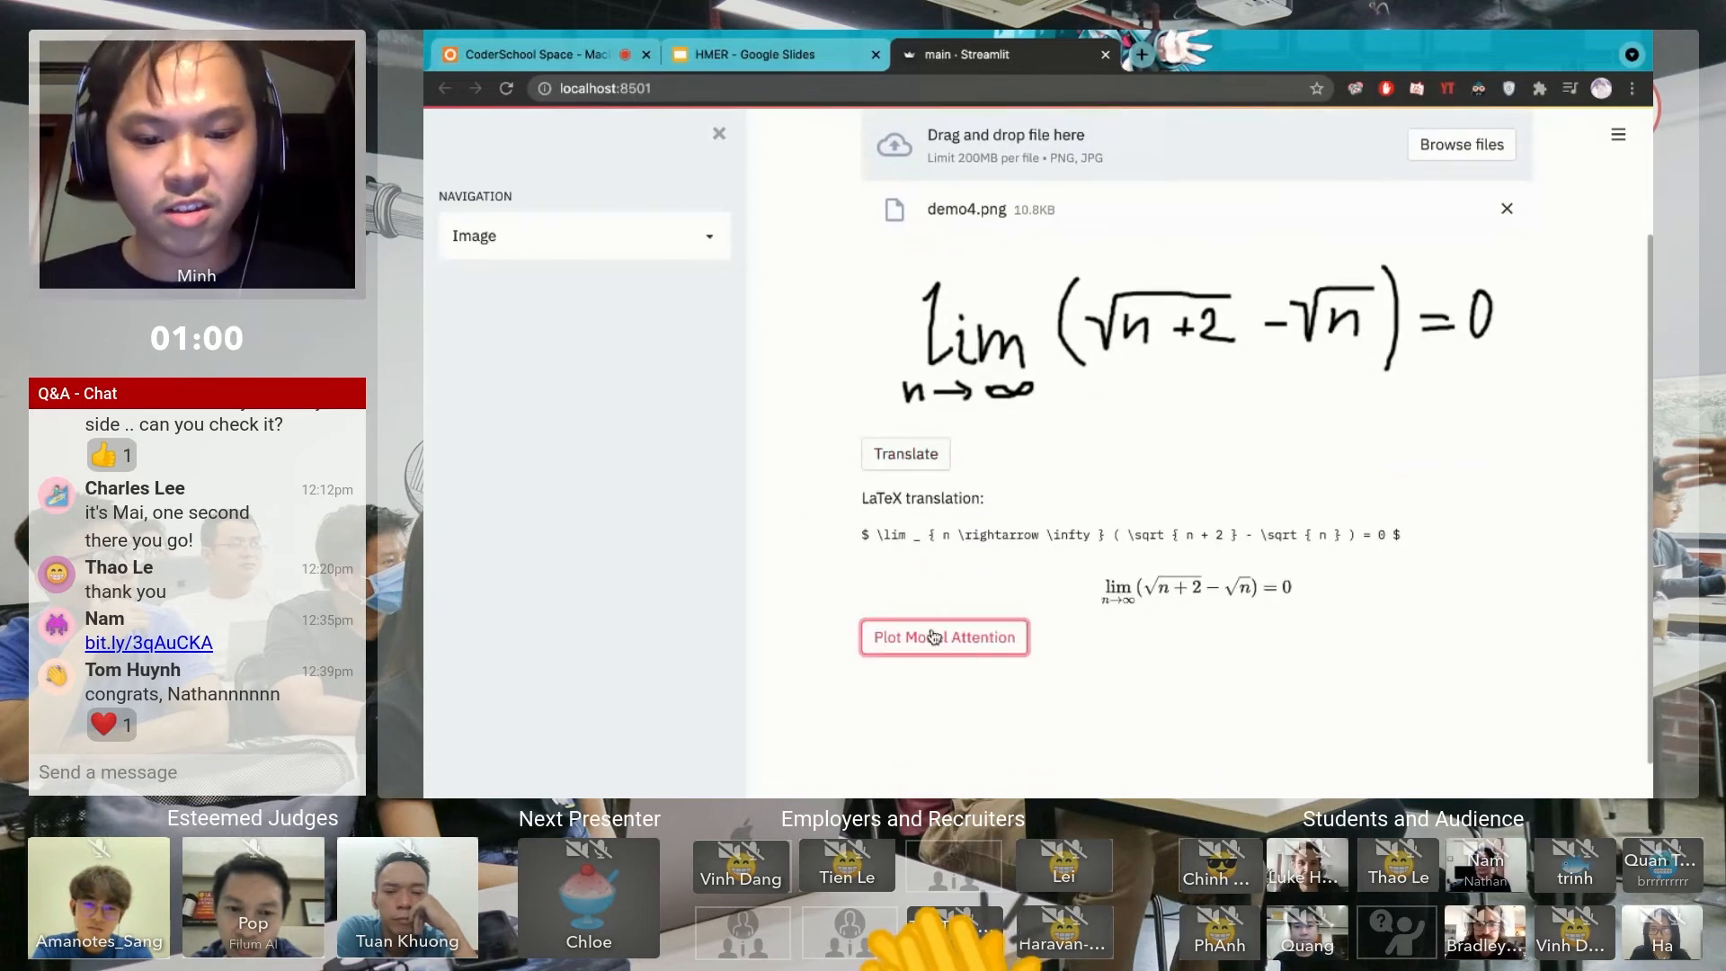
- Plot the model's per-token attention maps for the demo4.png prediction and review the grid
left_click(942, 637)
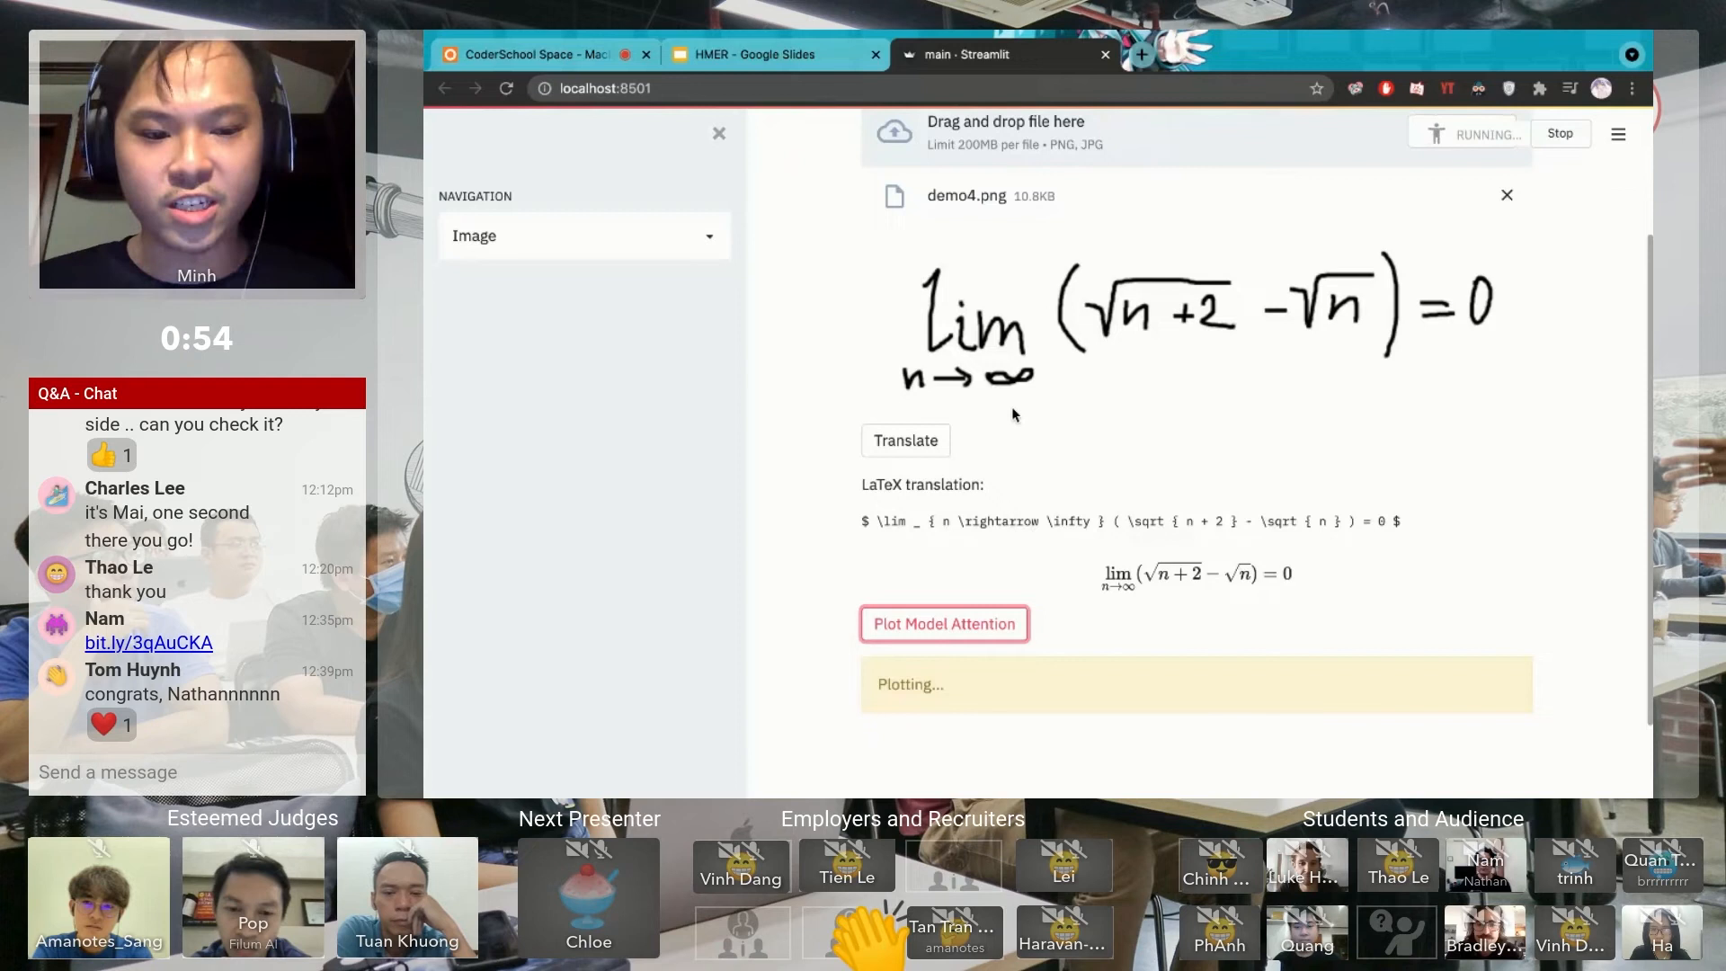
scroll("down", 3)
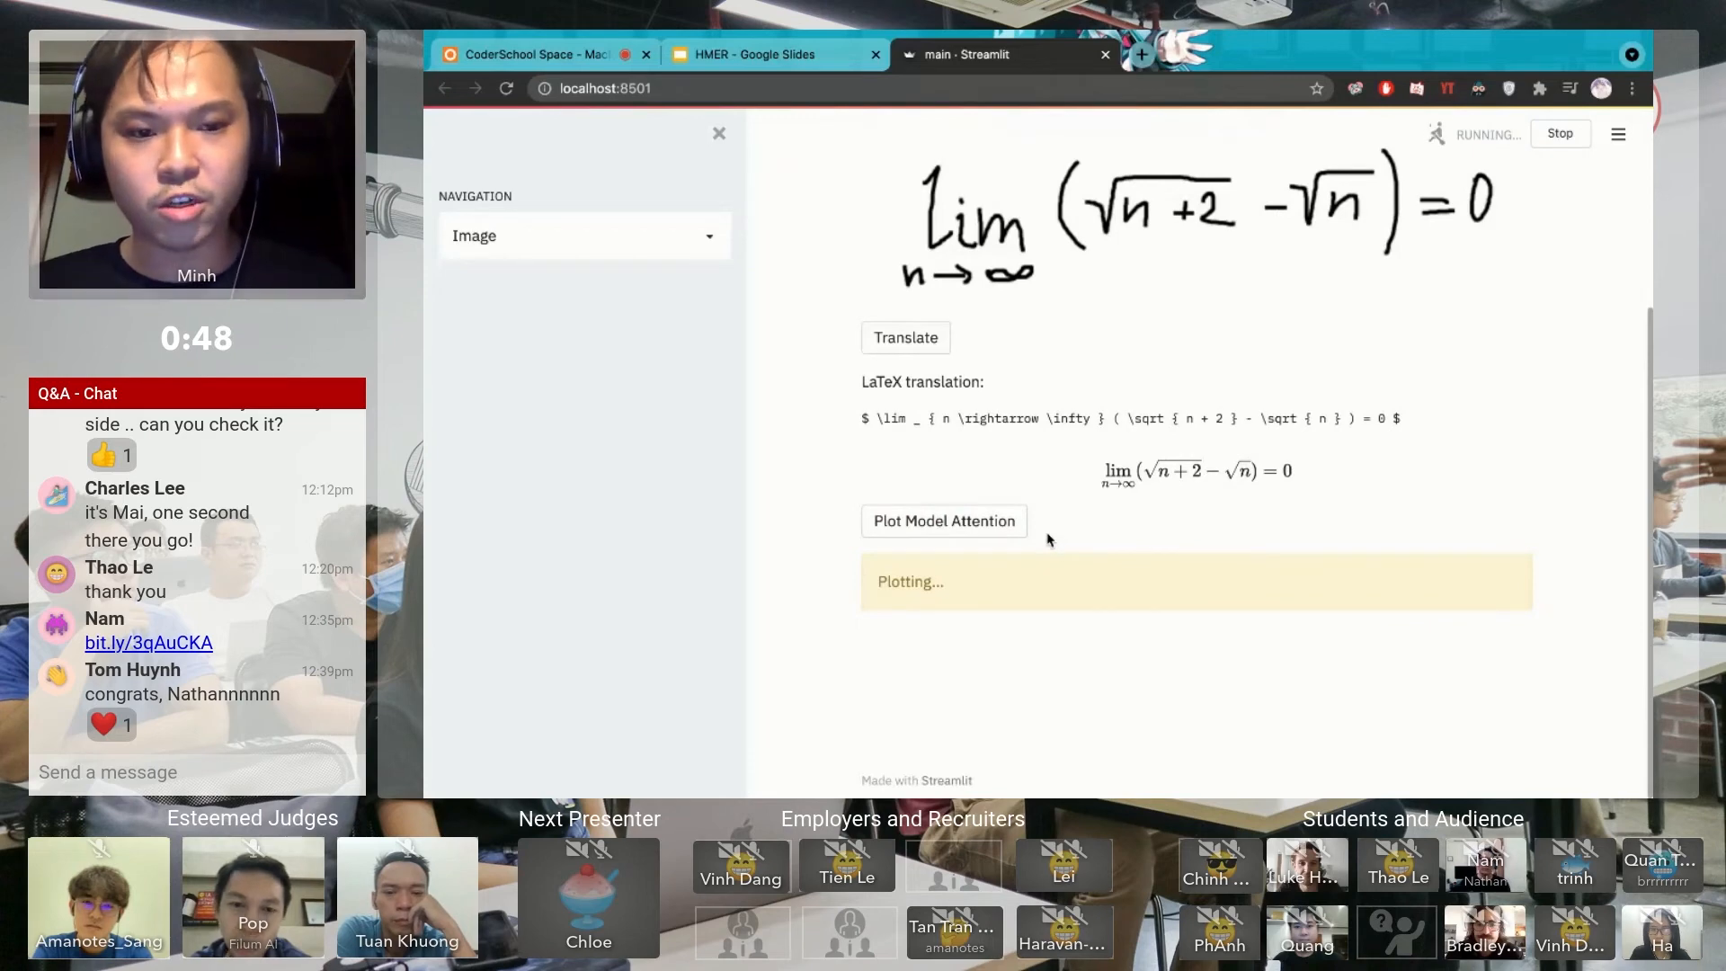
mouse_move(1287, 543)
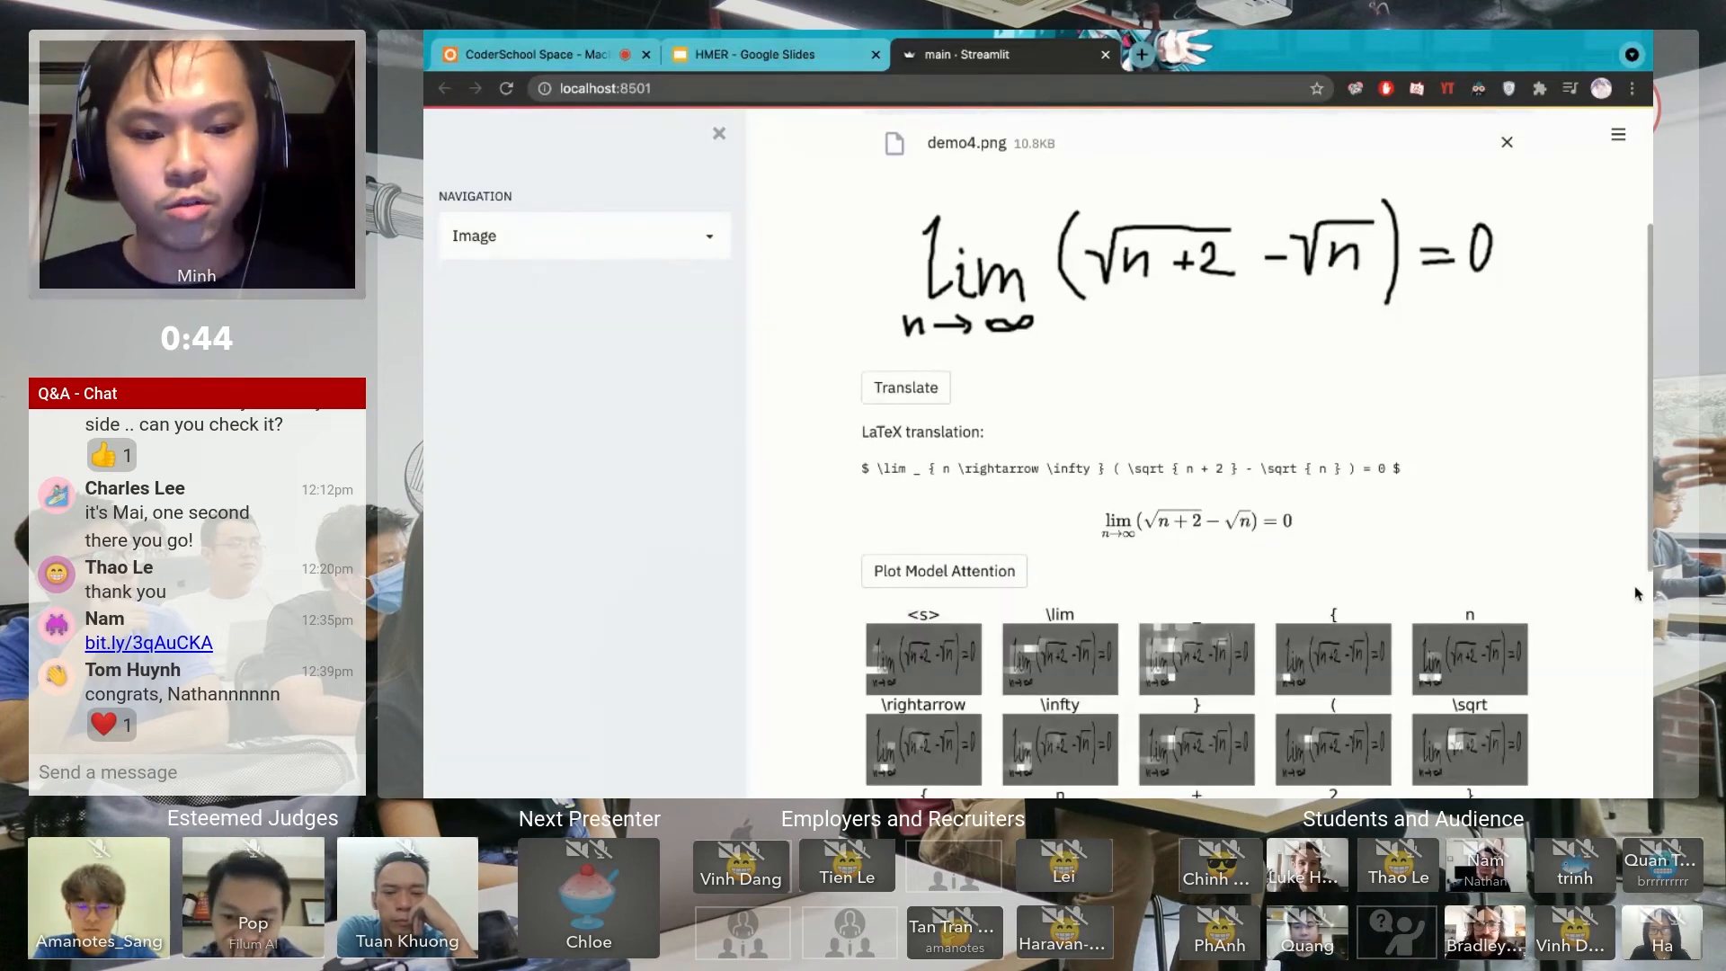
scroll("down", 3)
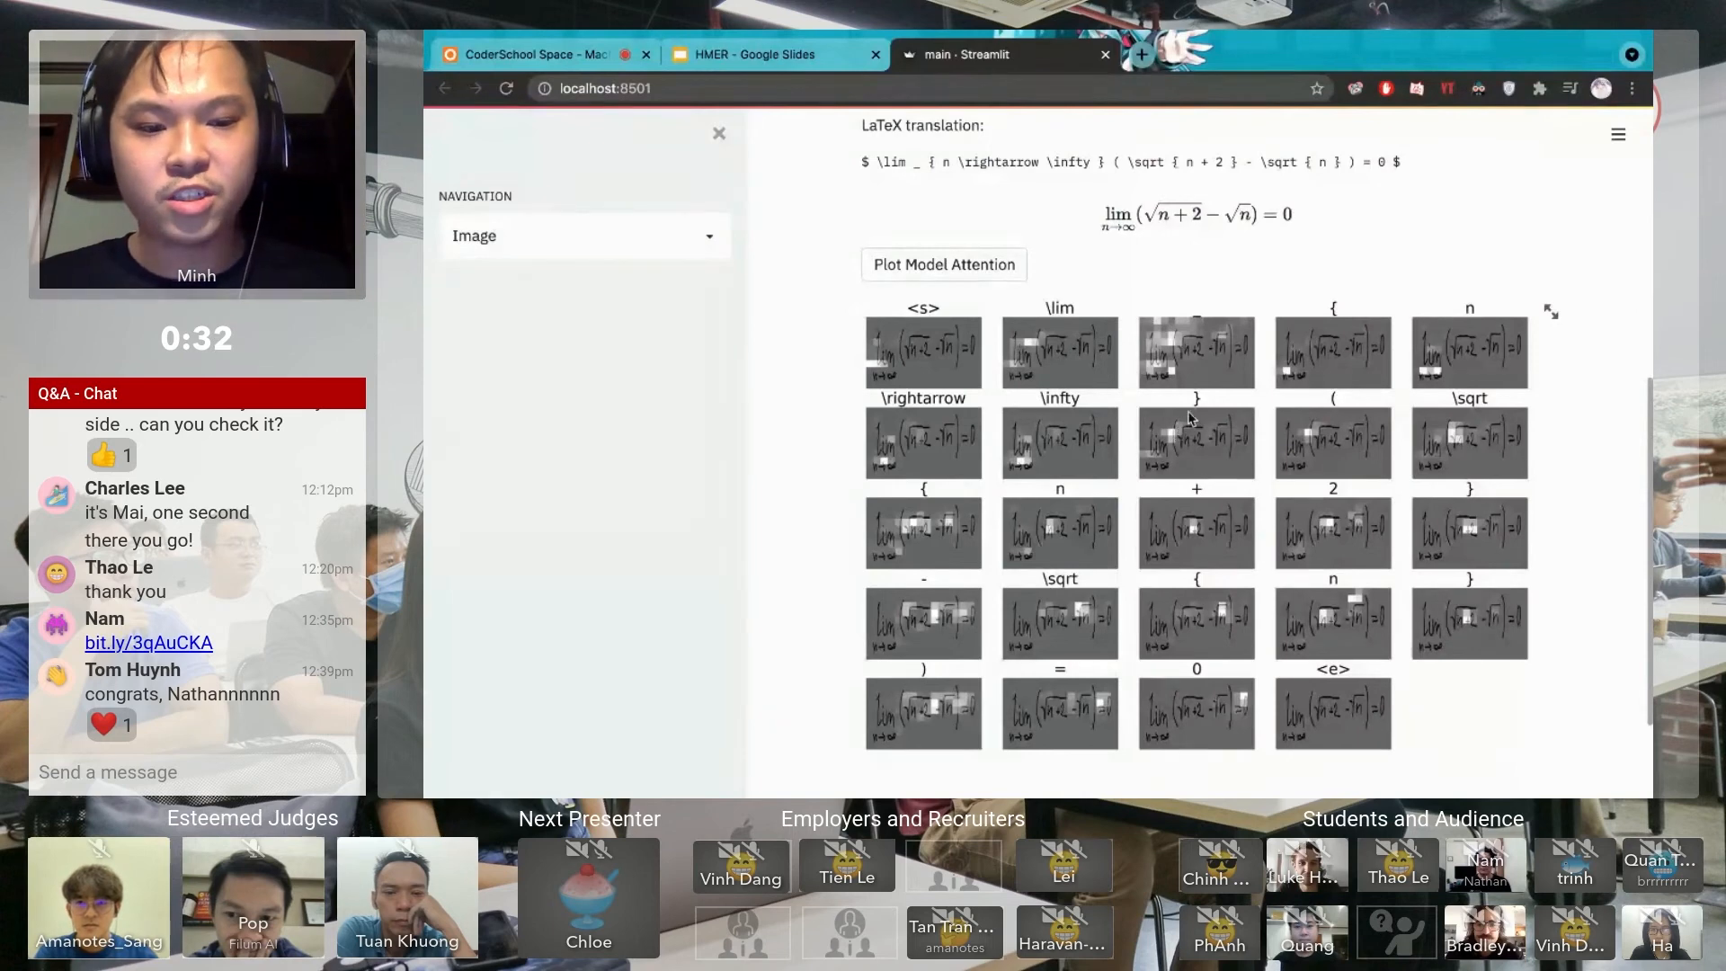
mouse_move(1492, 498)
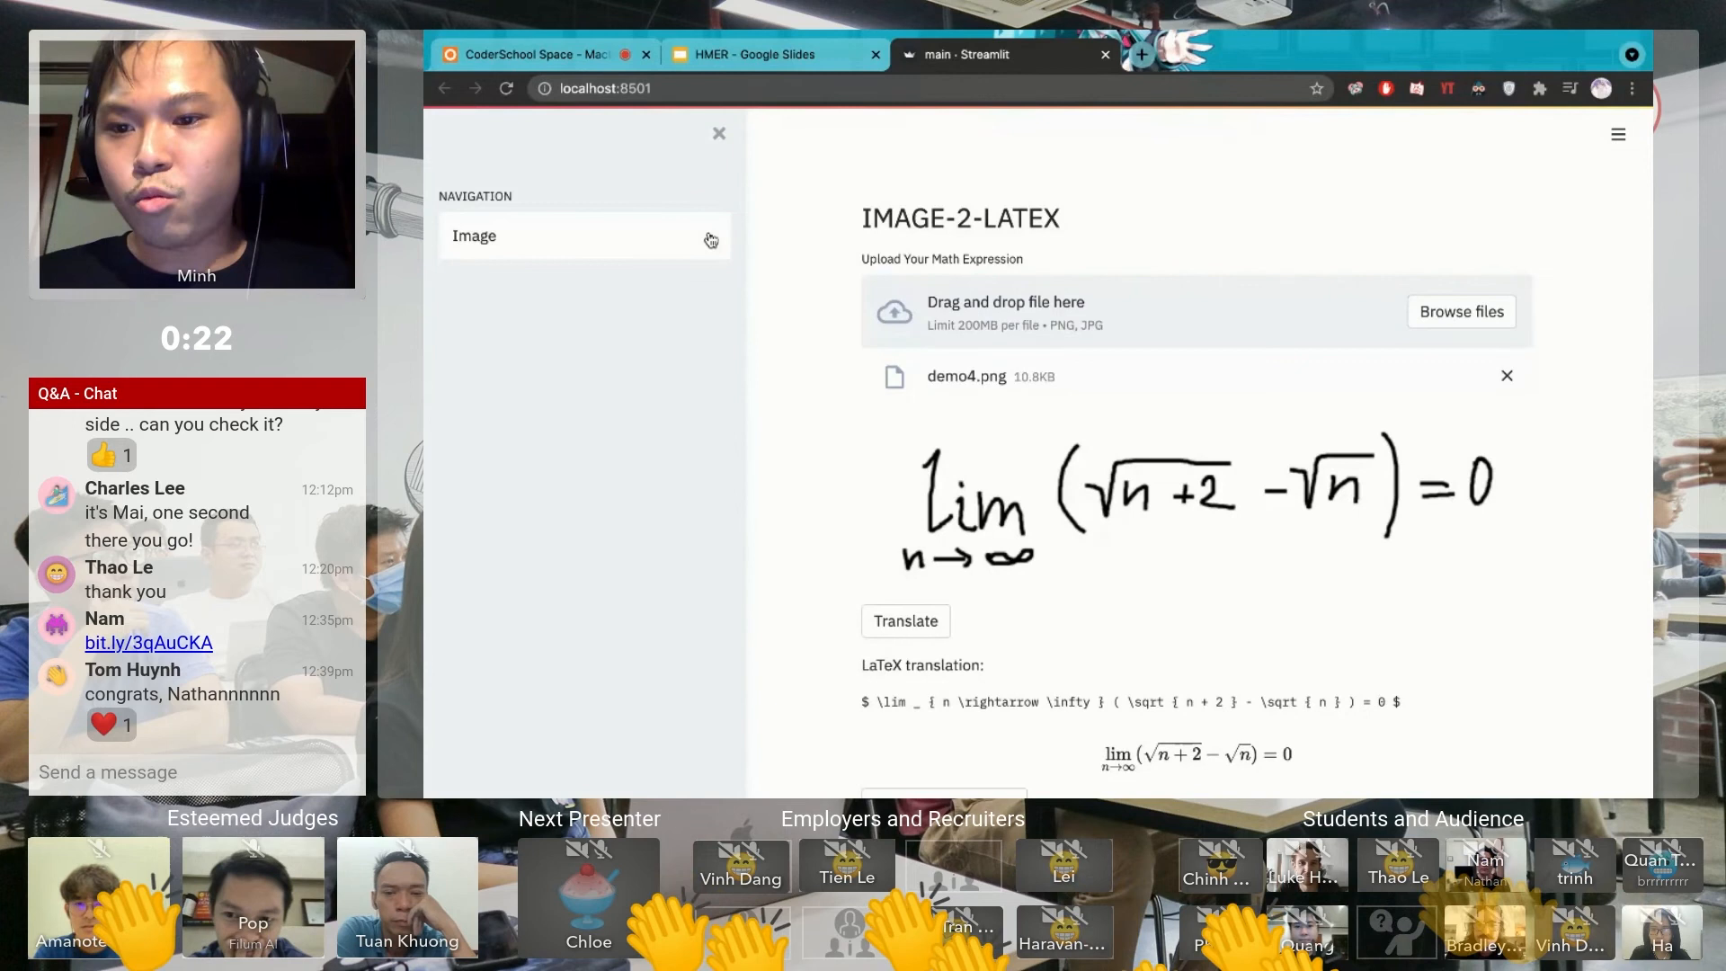
- Go to the Canvas page and handwrite x³ + 1 in the drawing area
left_click(582, 236)
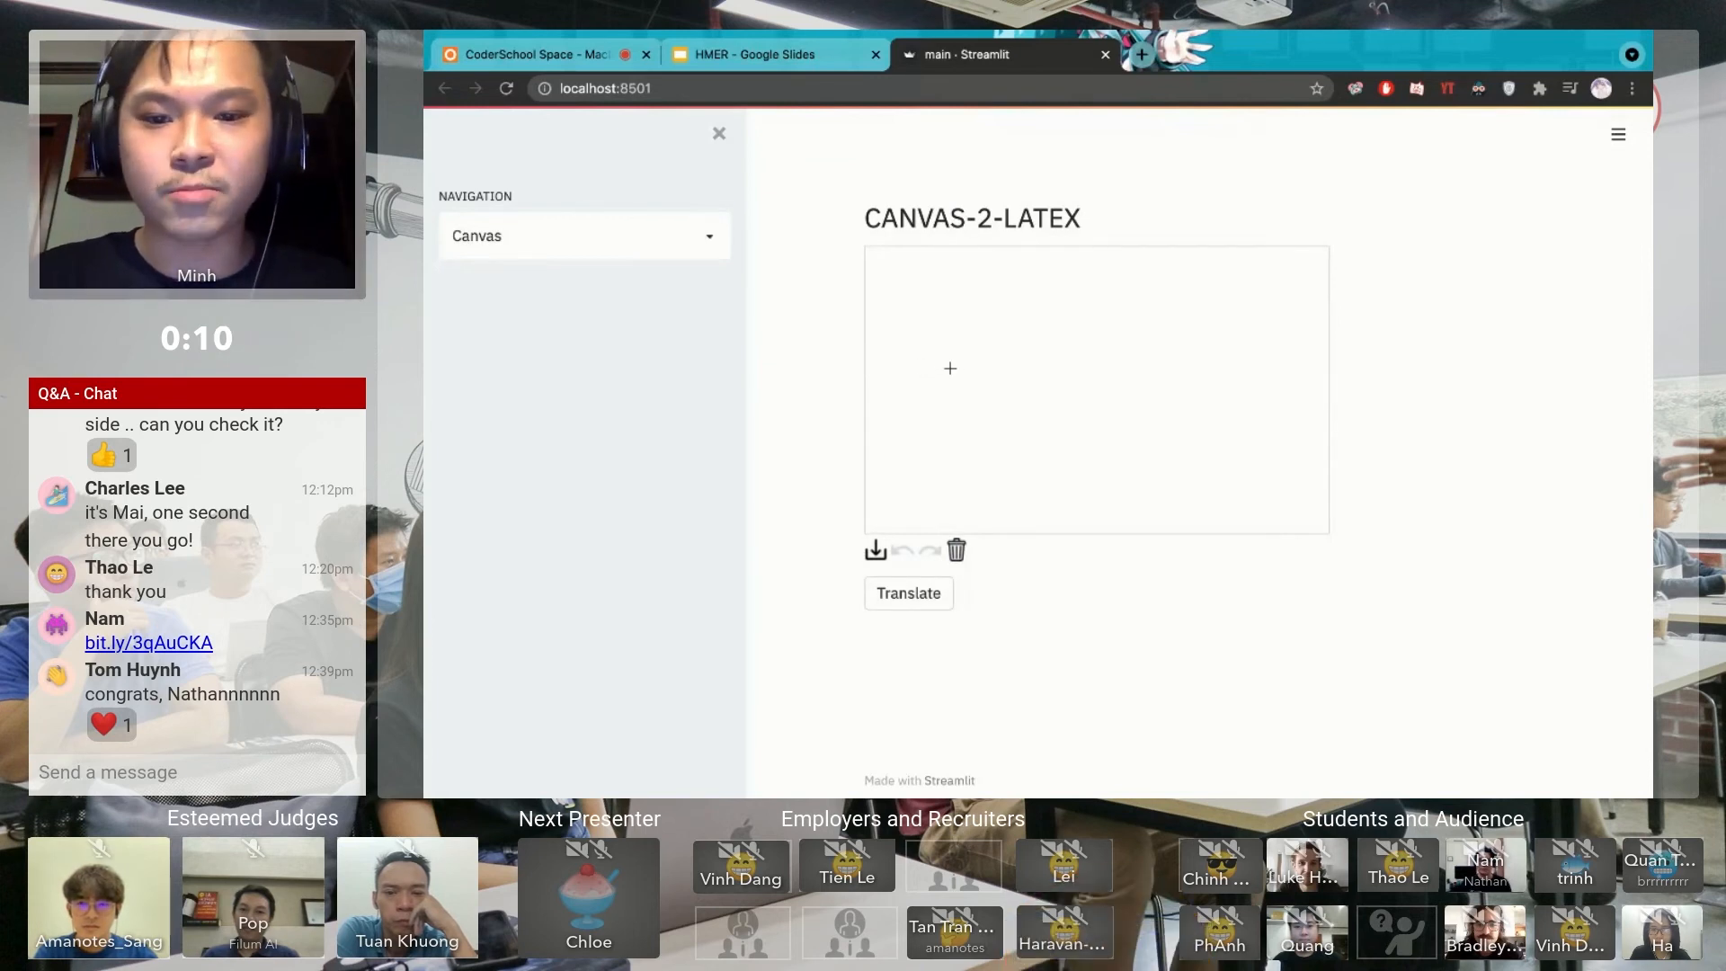
left_click_drag(936, 353, 999, 403)
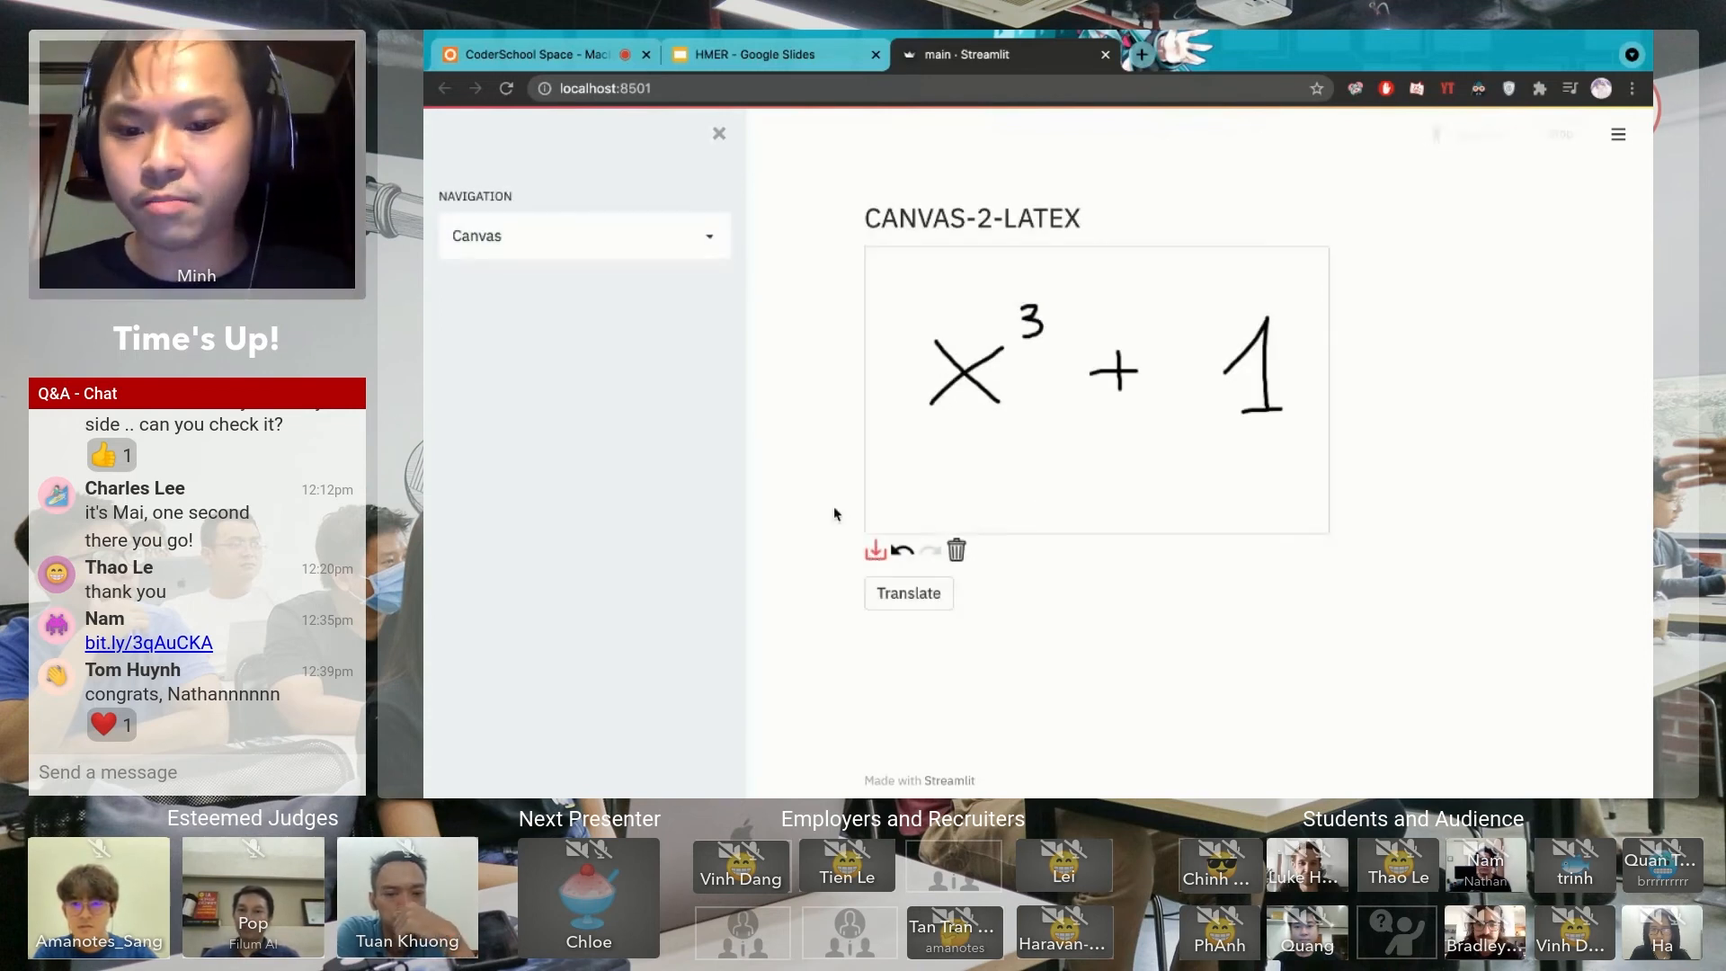
- Translate the drawn x³ + 1 into LaTeX $ x ^ 3 + 1 $ with its rendered formula
left_click(908, 593)
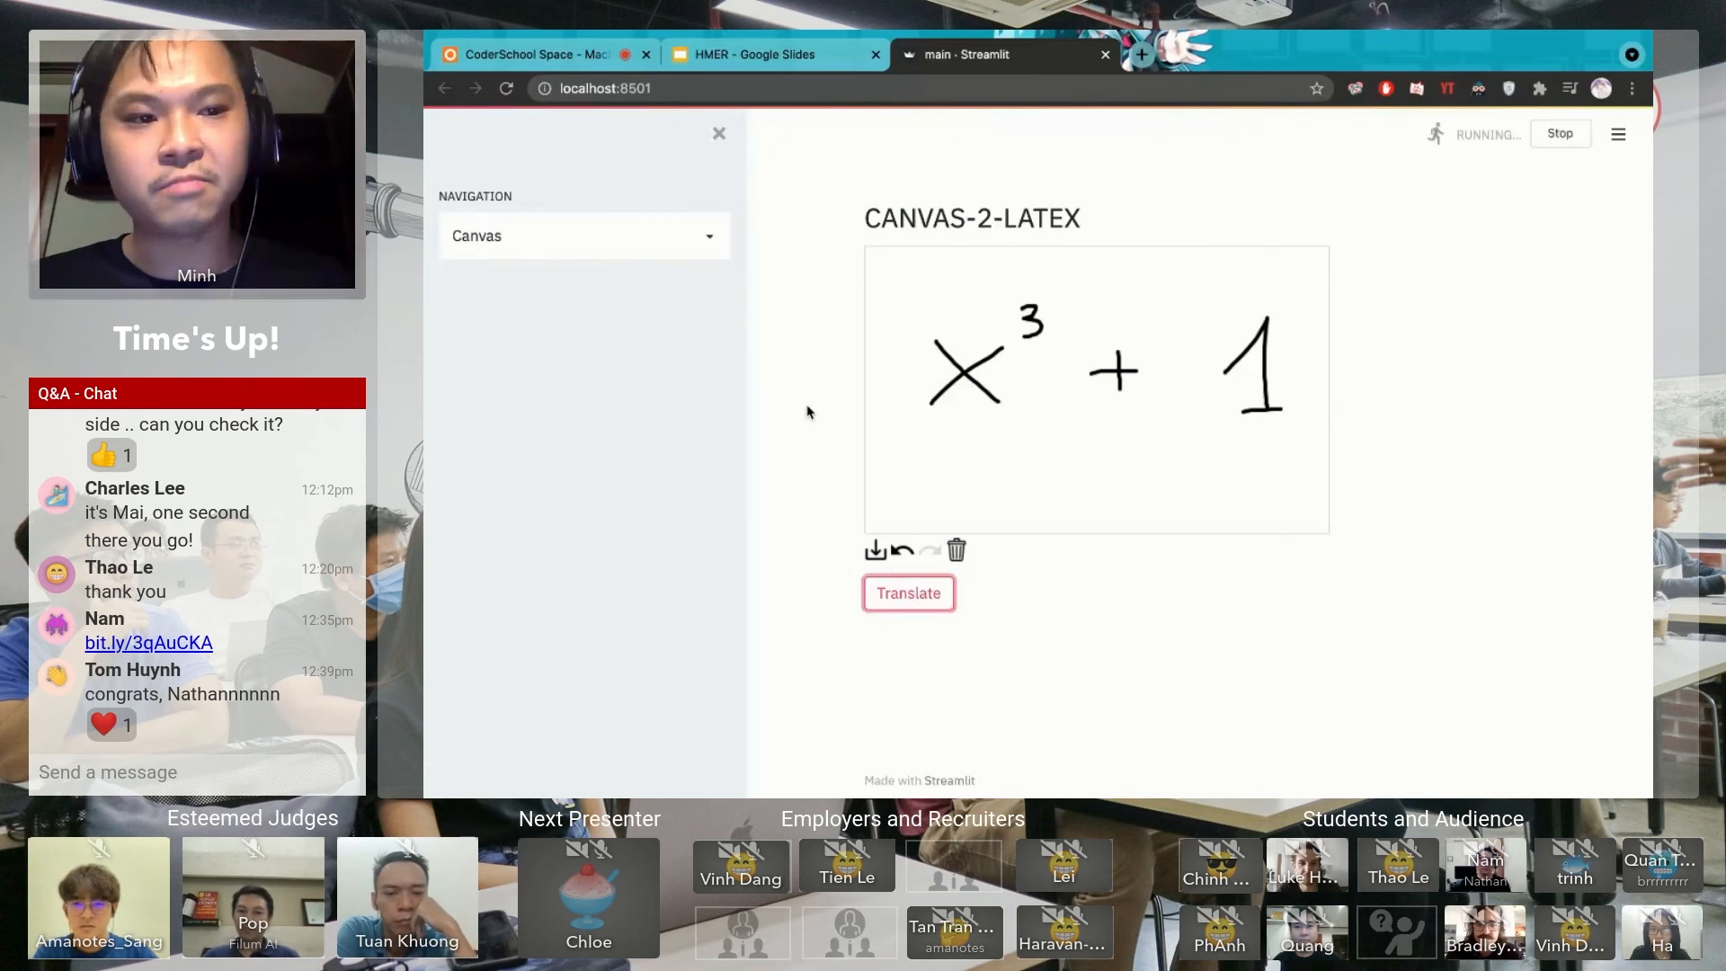
left_click(906, 591)
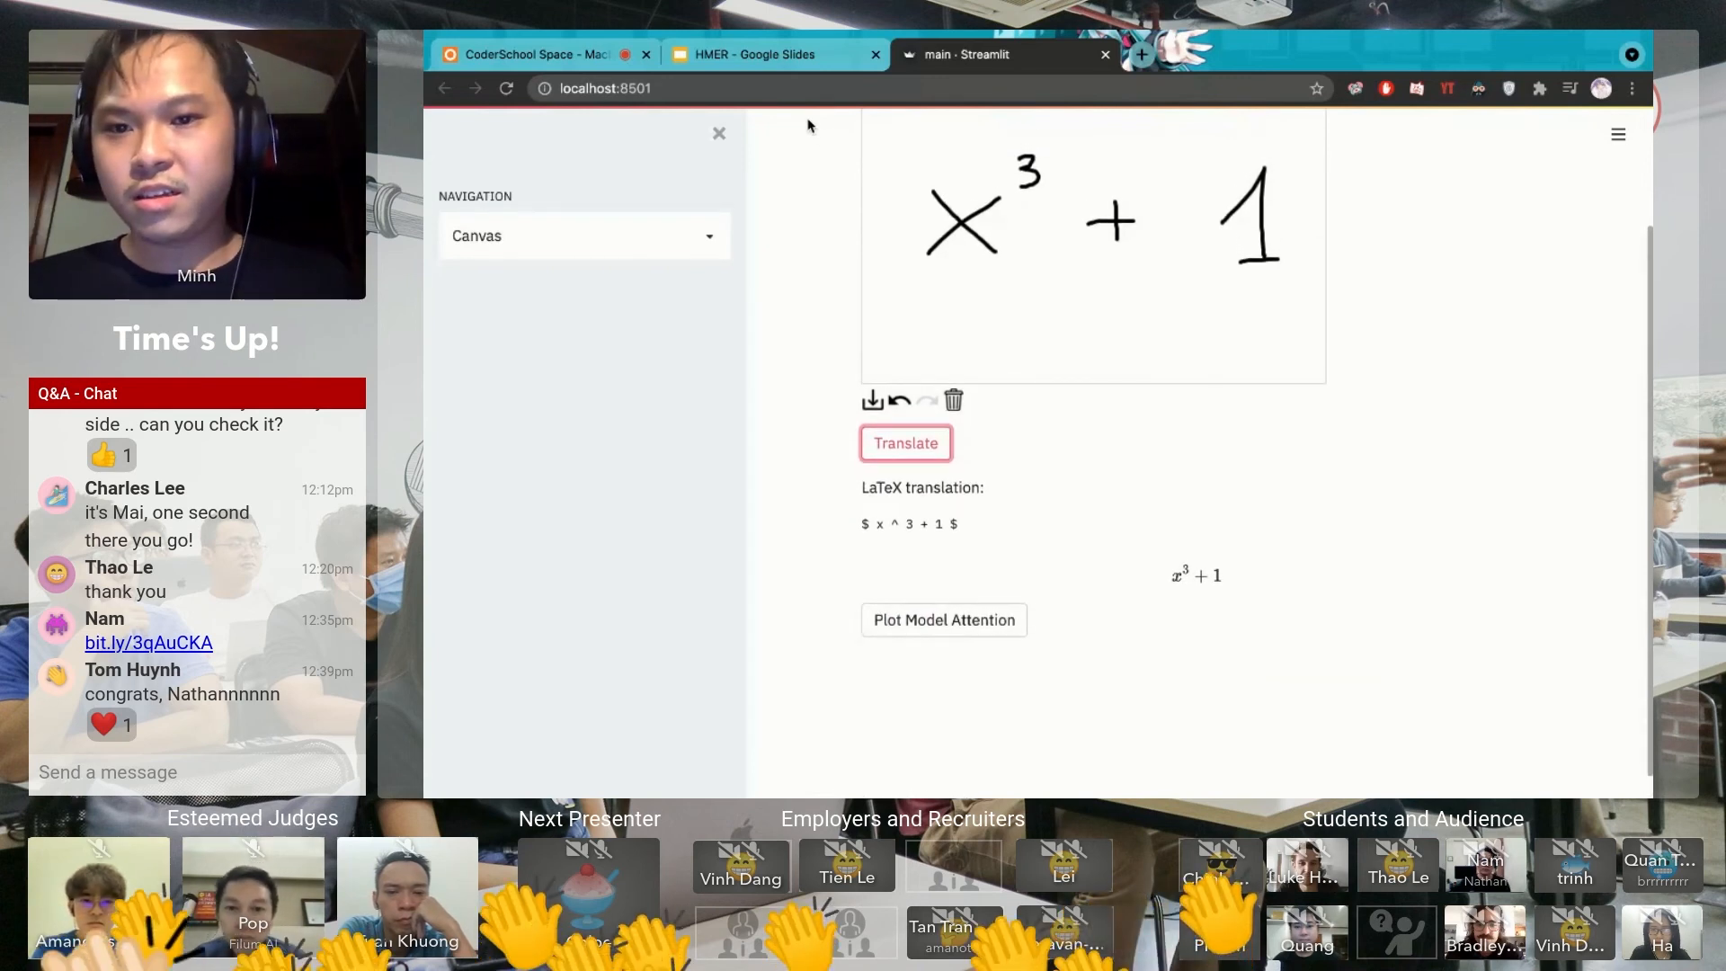
mouse_move(775, 54)
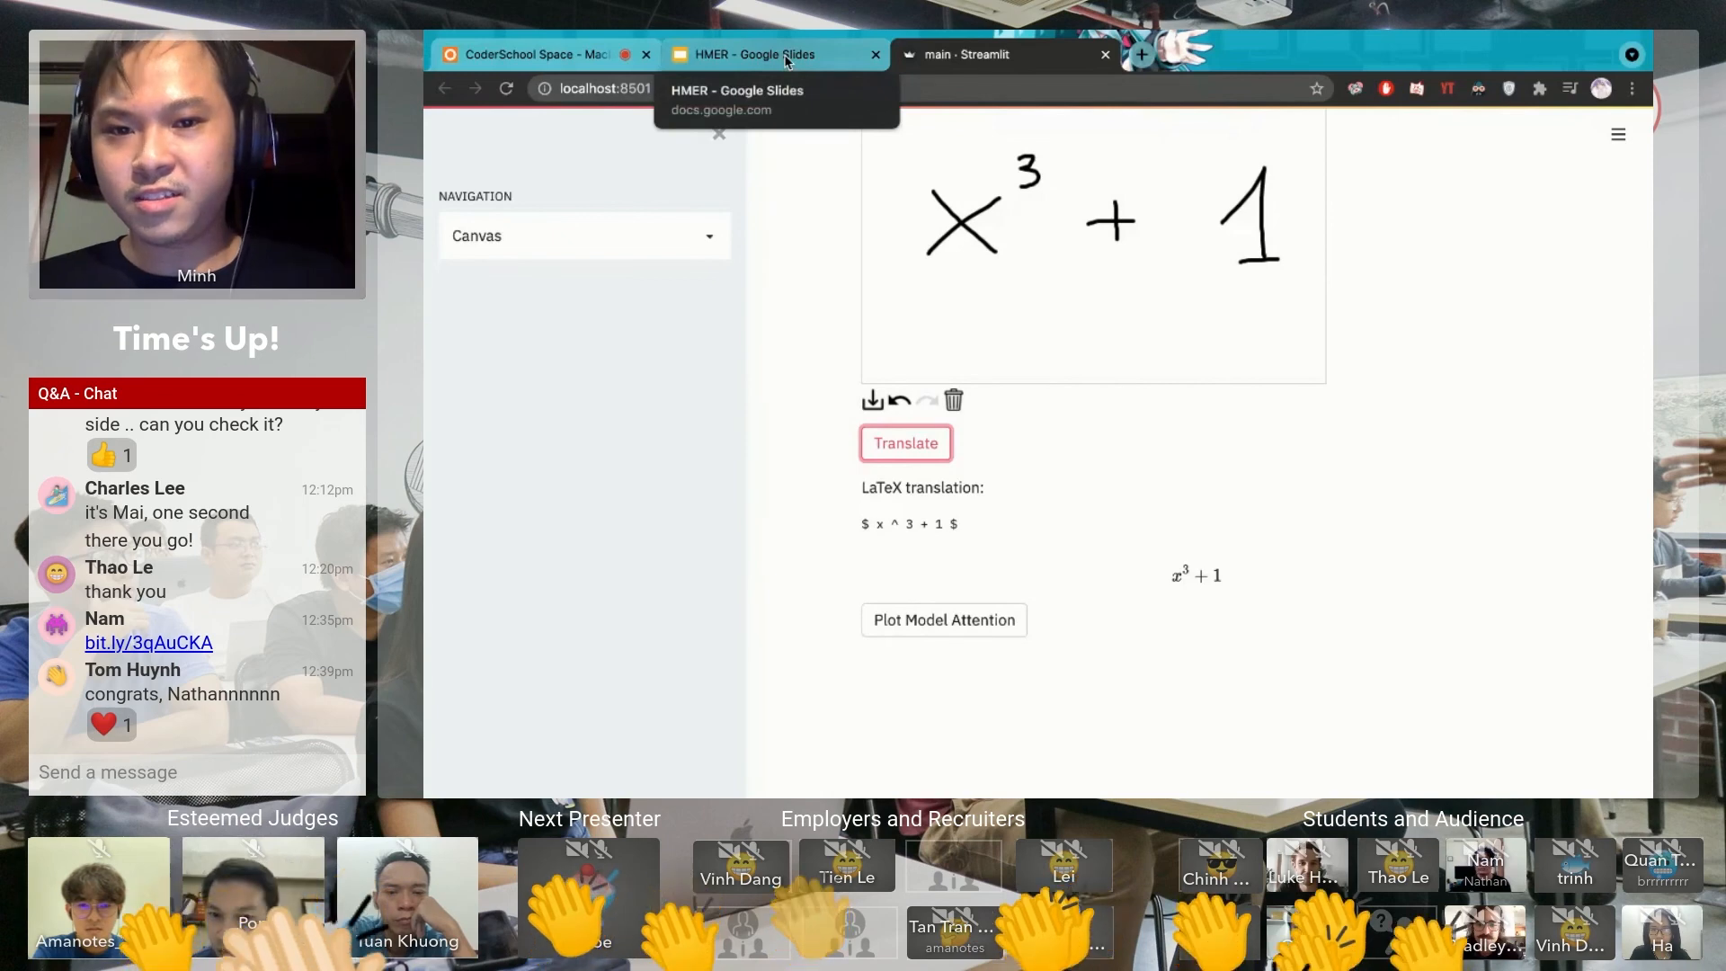
- Return to the HMER deck and present the Improvements slide full screen
left_click(771, 54)
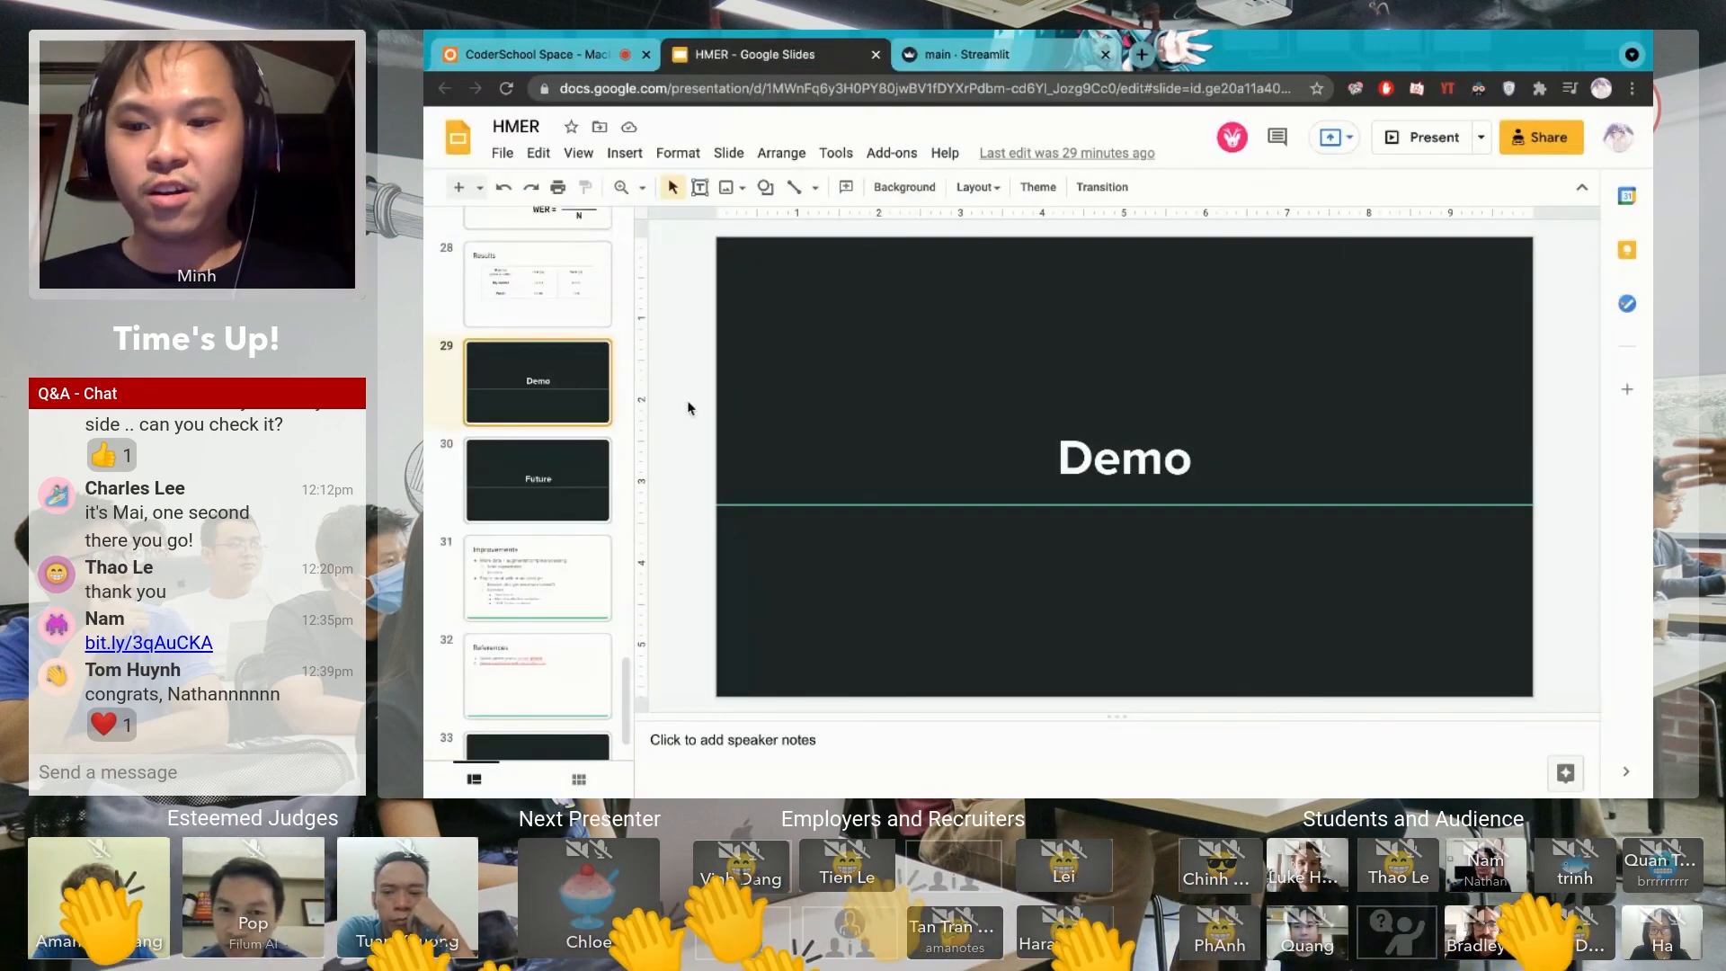
left_click(1424, 136)
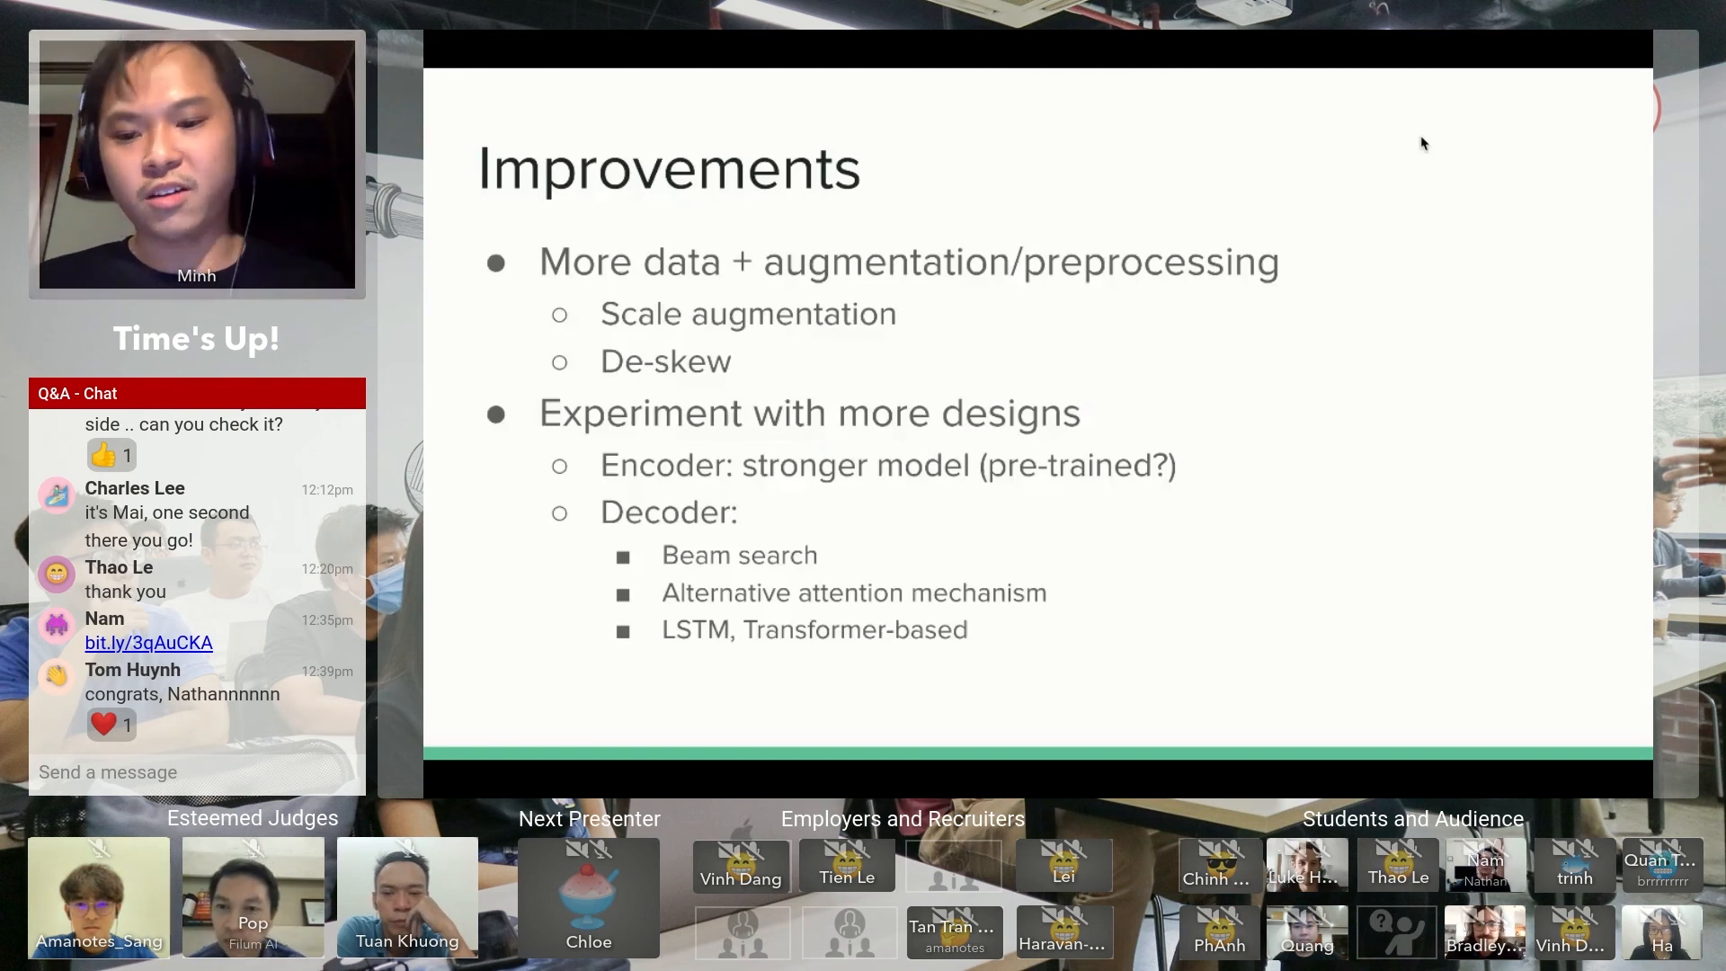
mouse_move(1478, 245)
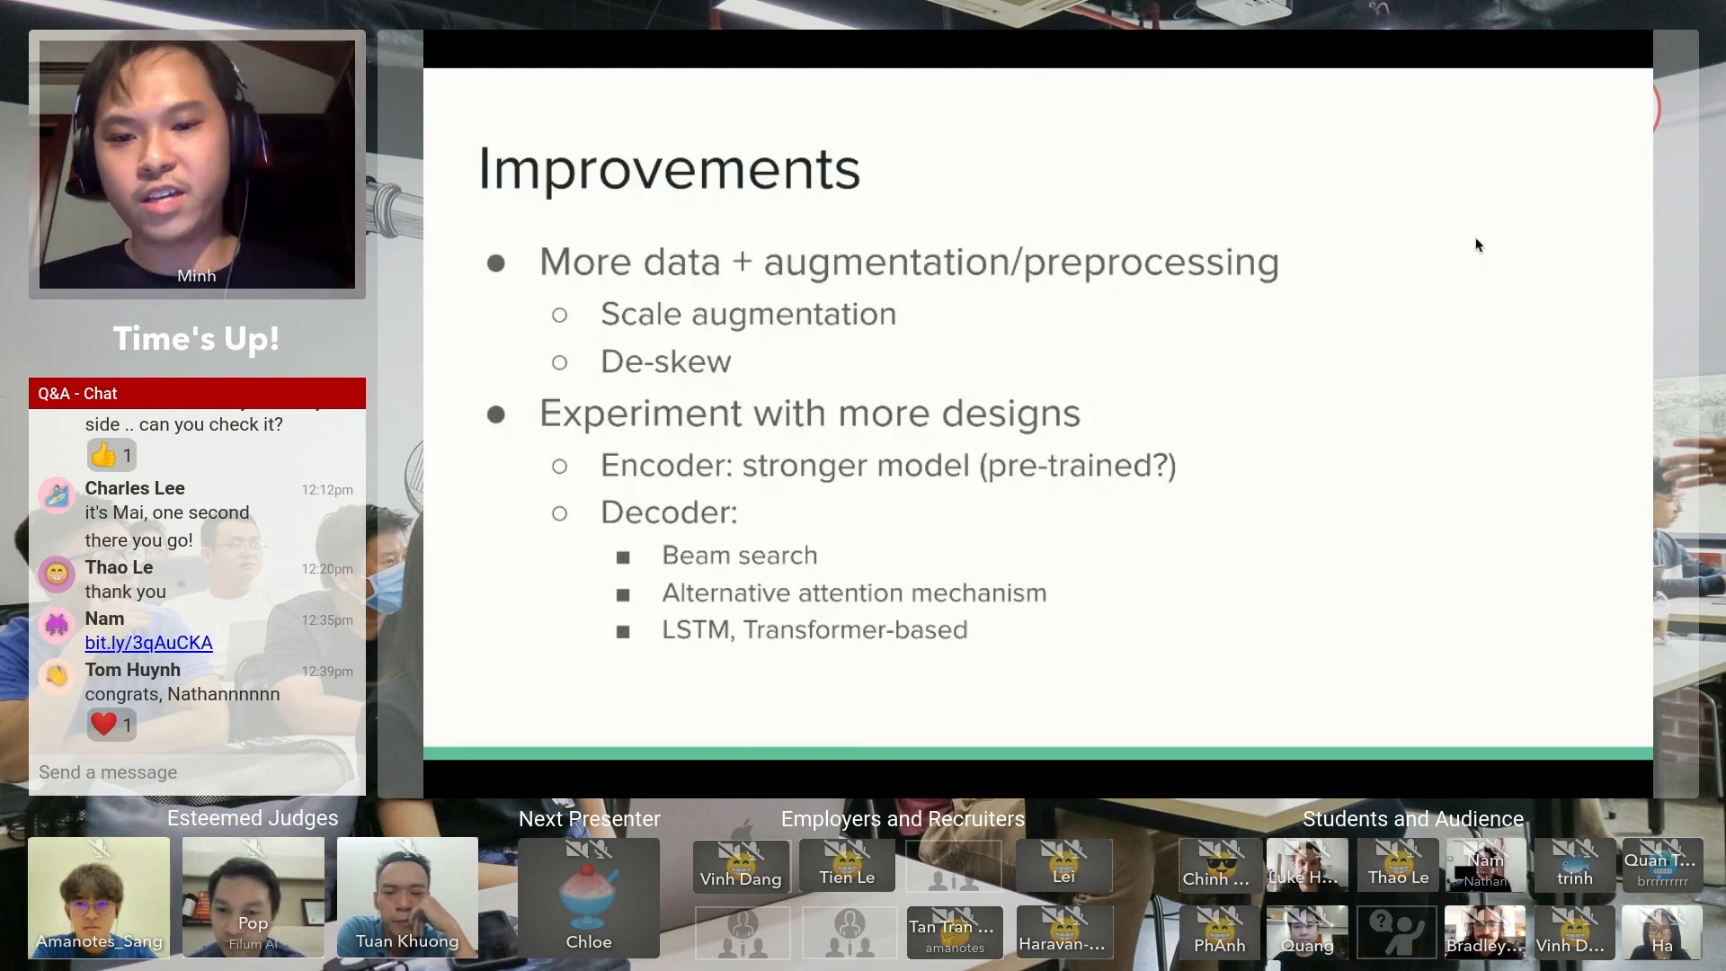